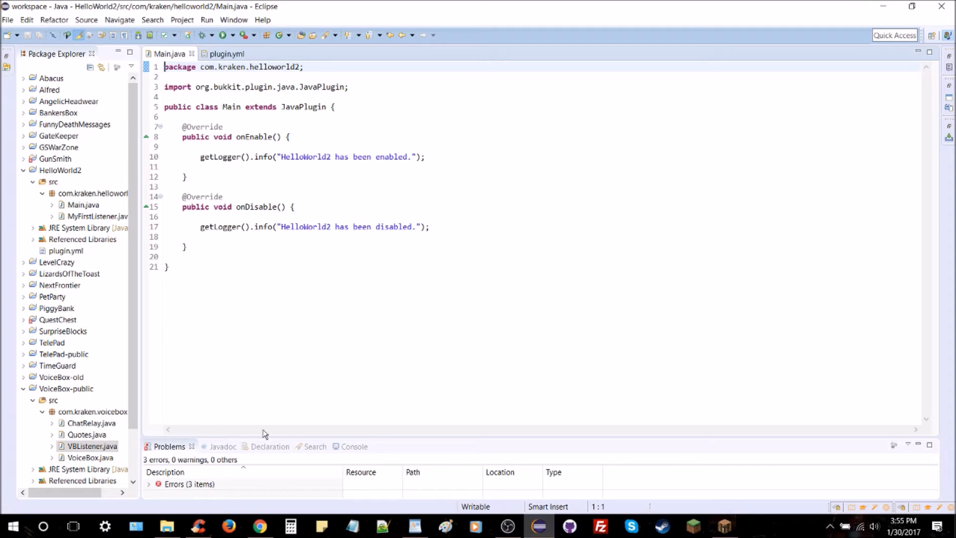
mouse_move(123, 98)
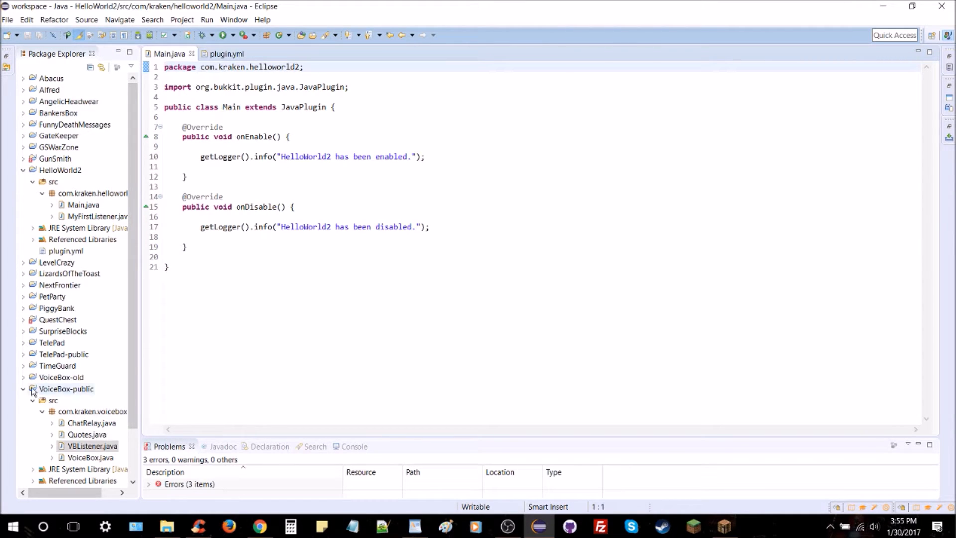
- Delete MyFirstListener.java from the HelloWorld2 project, confirming the deletion
click(60, 170)
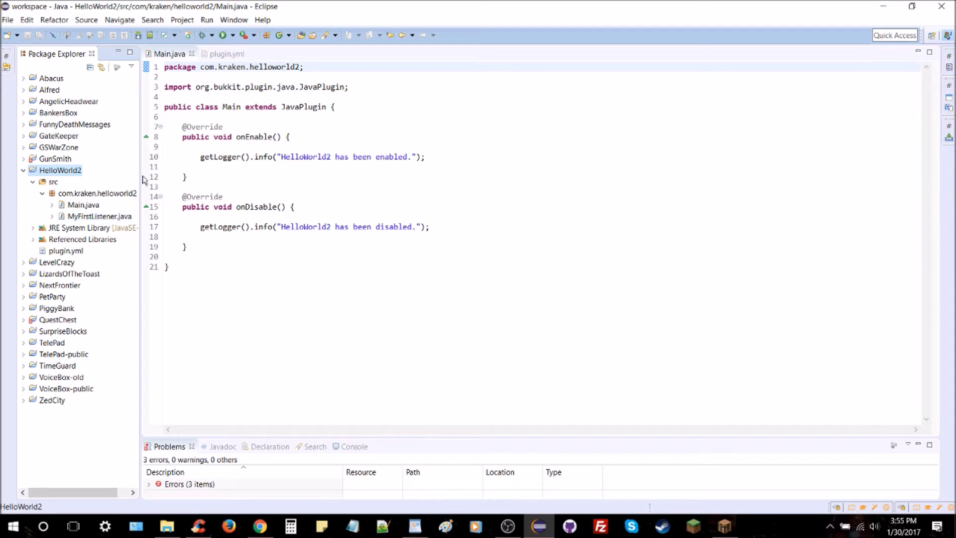
click(98, 216)
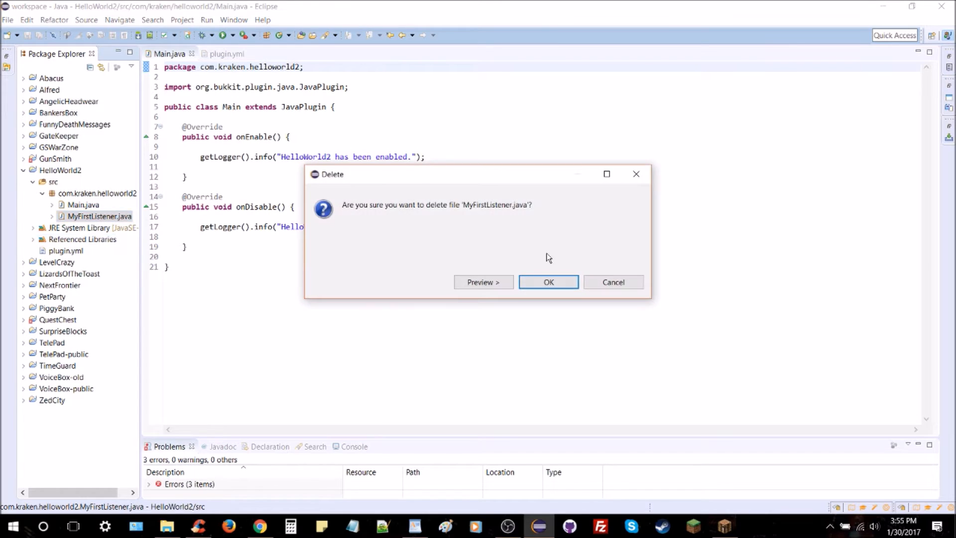
click(548, 282)
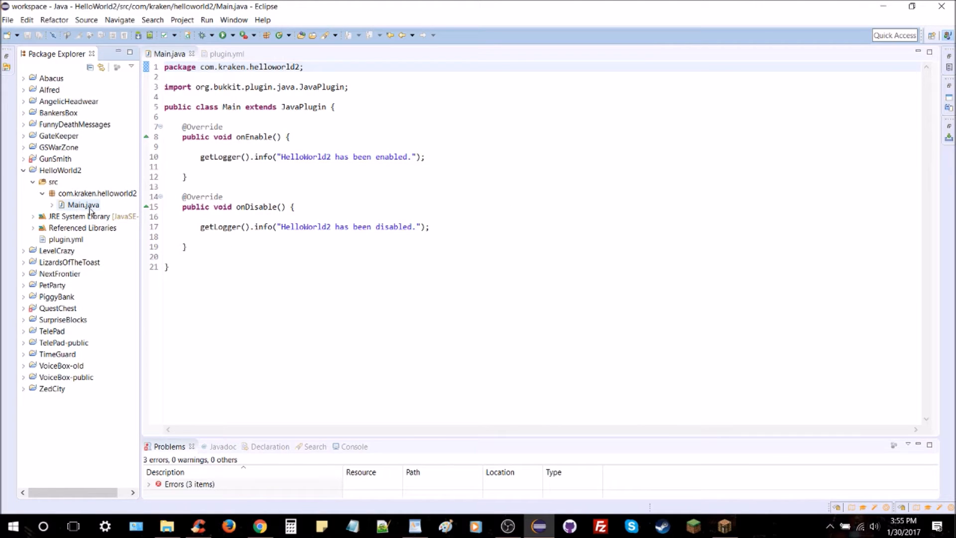
- Bring up the context menu on the com.kraken.helloworld2 package
click(95, 193)
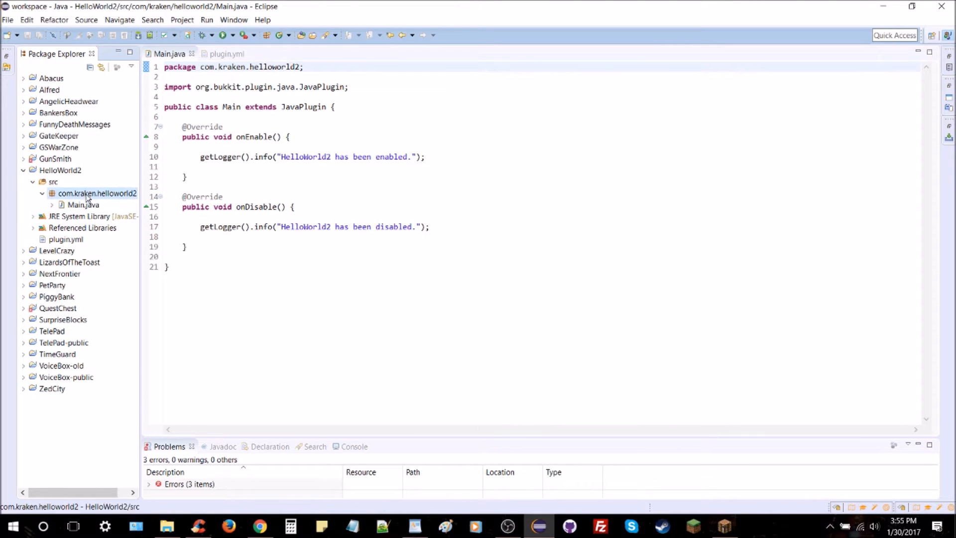
right_click(95, 193)
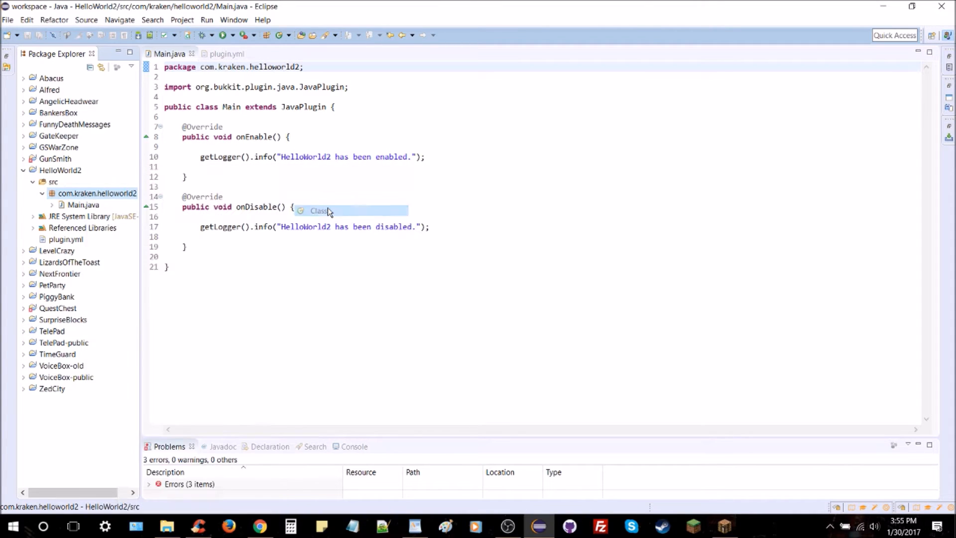
- Create a new Java class named MyFirstListener in the package and finish the wizard
click(319, 212)
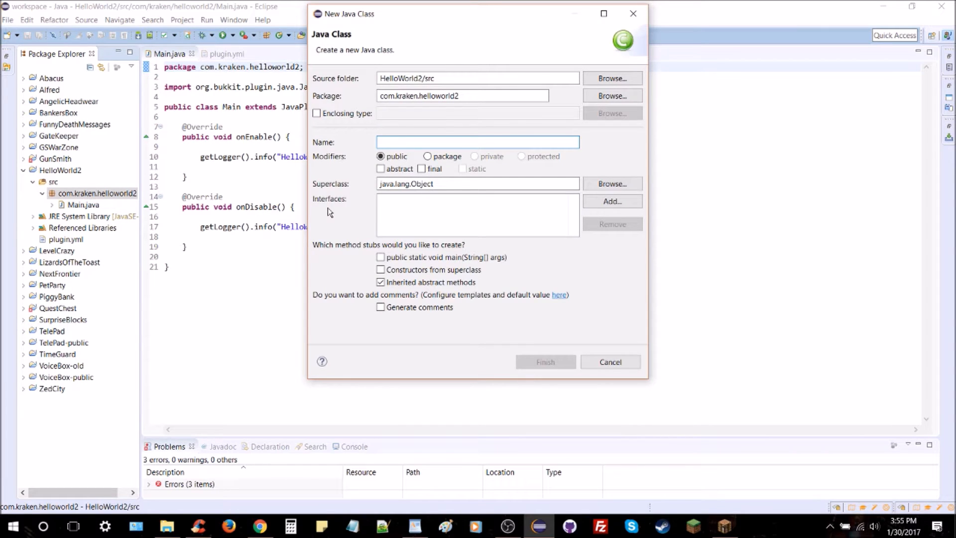
click(477, 141)
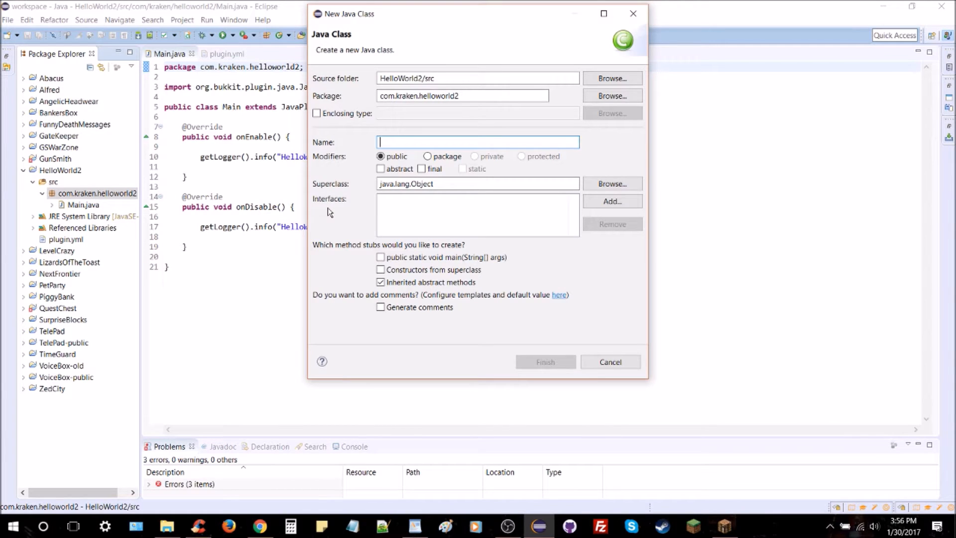
text(H)
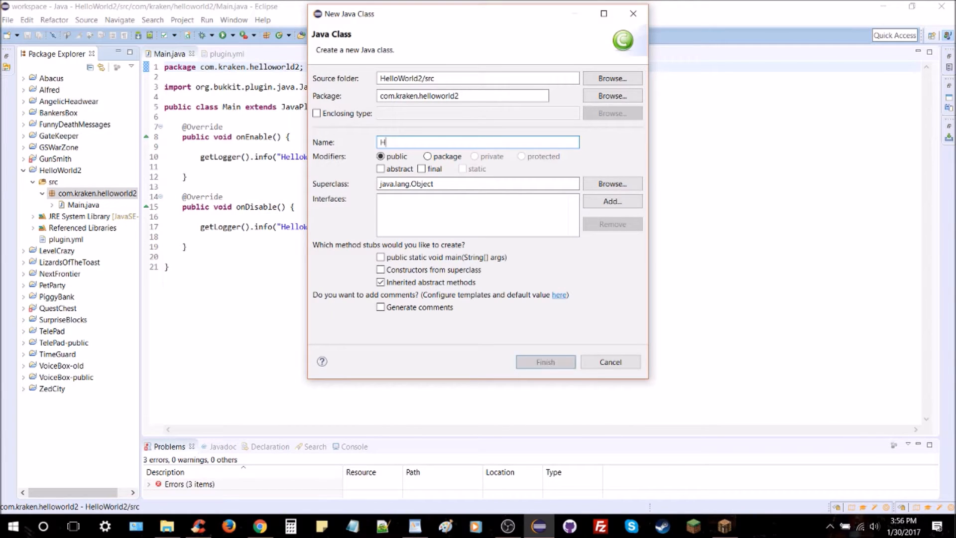
text(WListener)
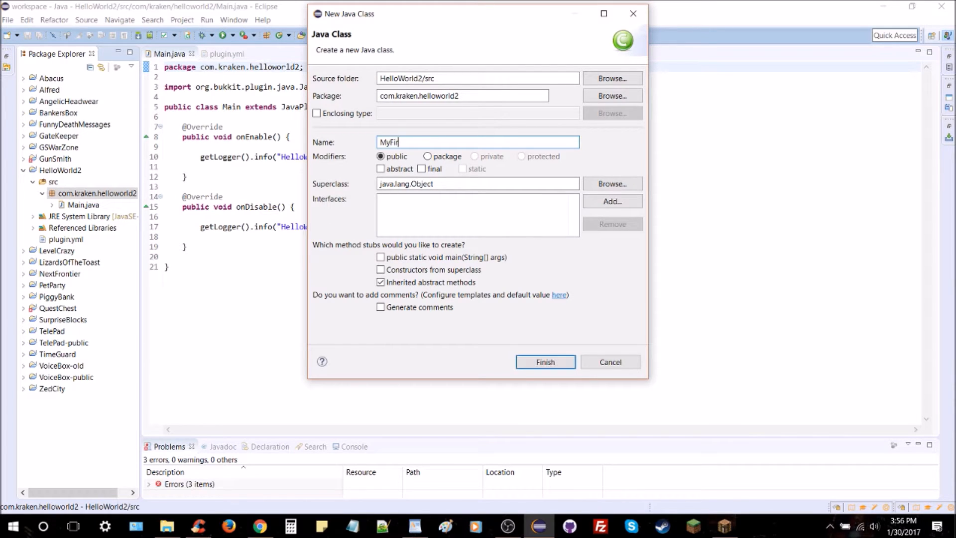
text(stListener)
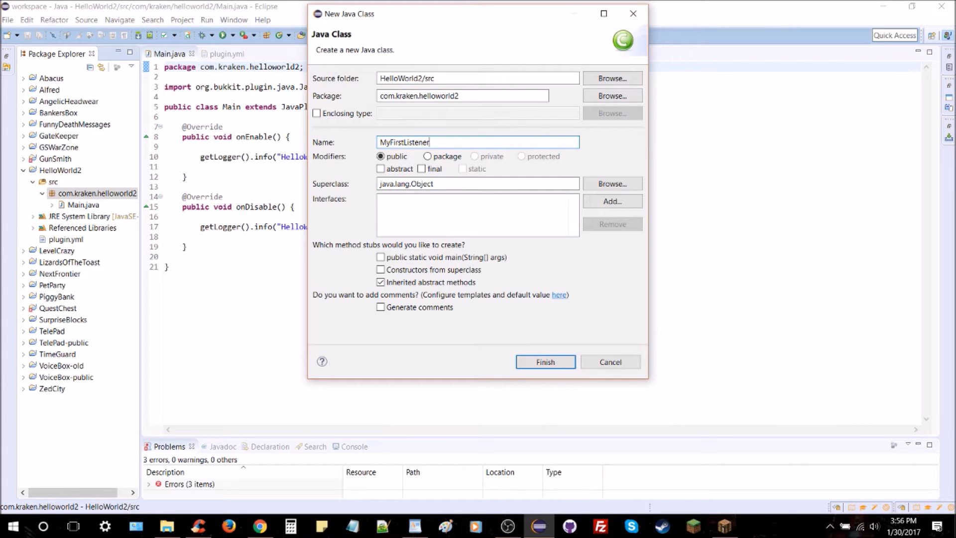
click(546, 362)
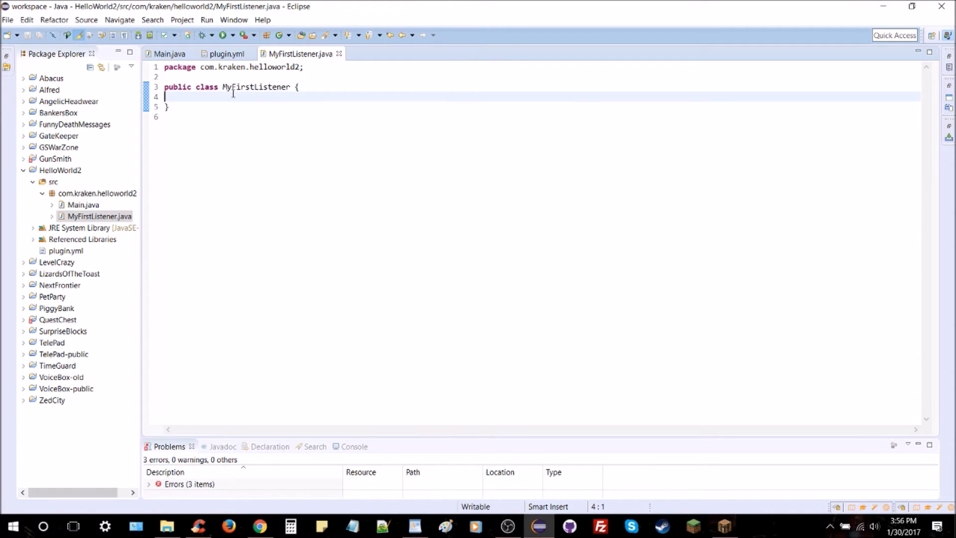
- Declare MyFirstListener as implementing Listener and import org.bukkit.event.Listener via quick fix
key(Enter)
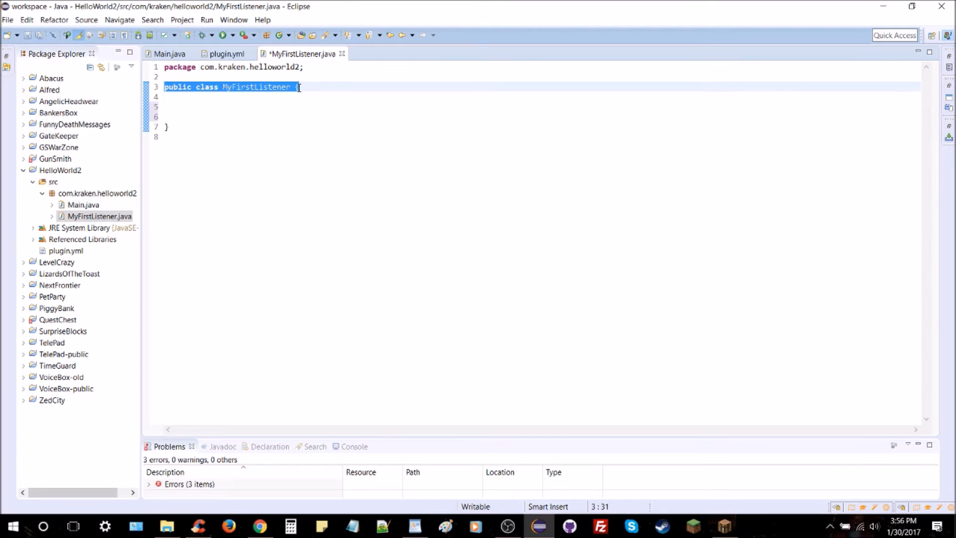
click(295, 107)
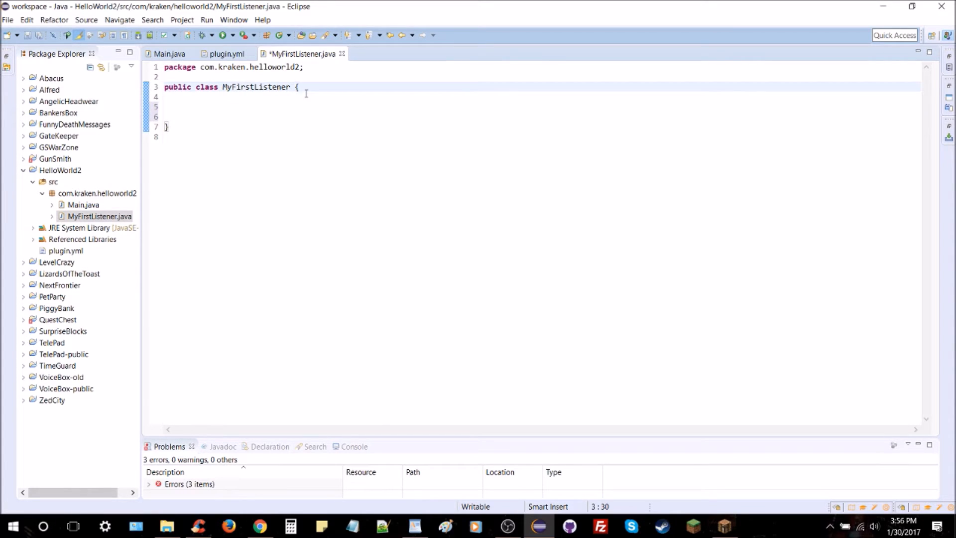
text(impl,)
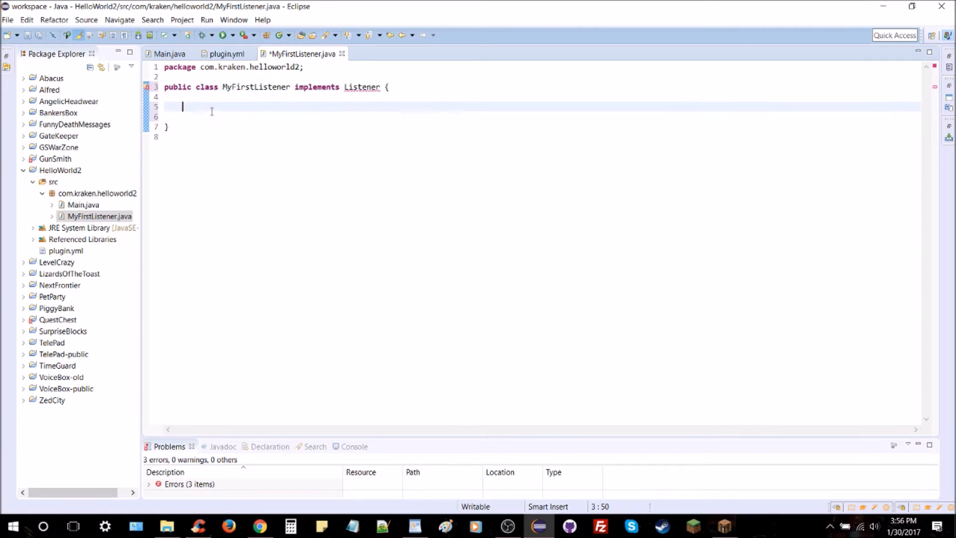
click(362, 87)
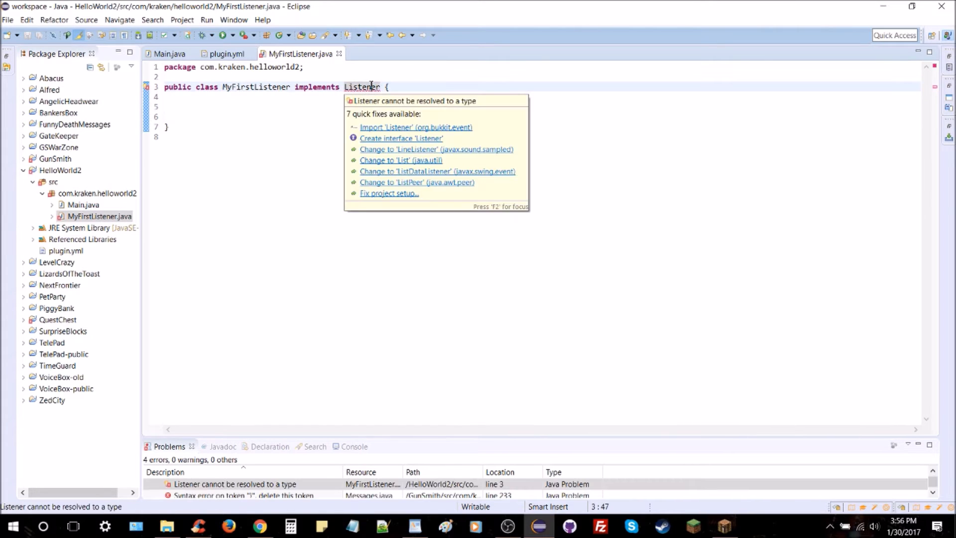
click(414, 127)
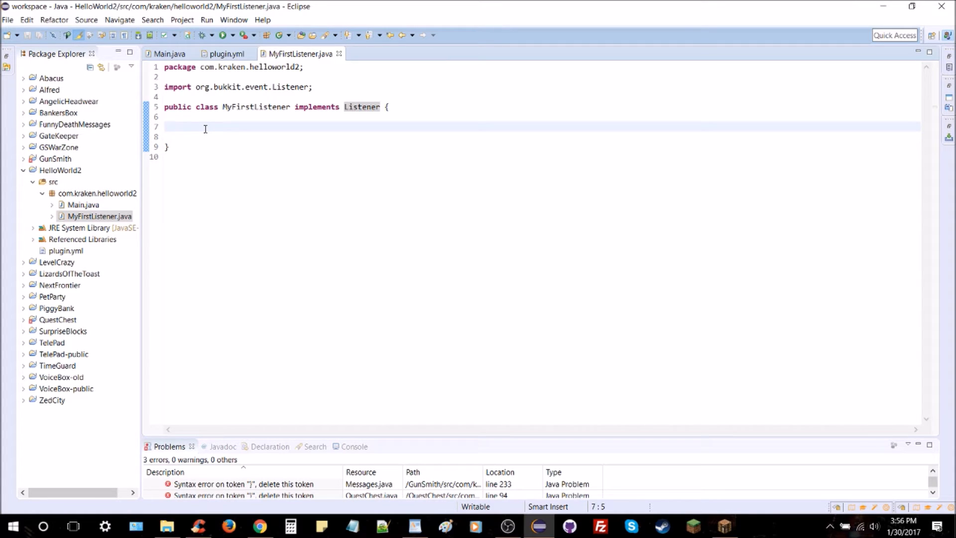
- Write an empty public MyFirstListener(Main plugin) constructor
text(public)
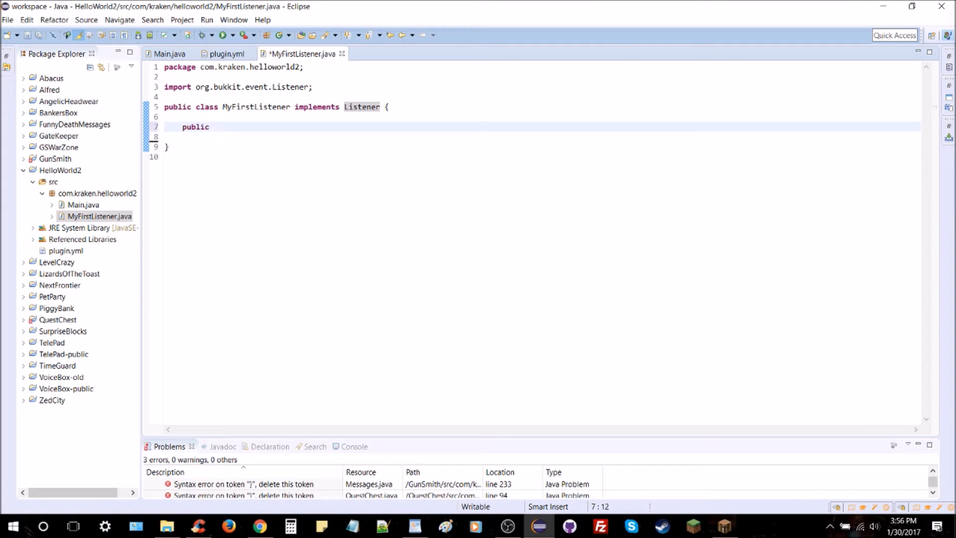
text(MyFirstL)
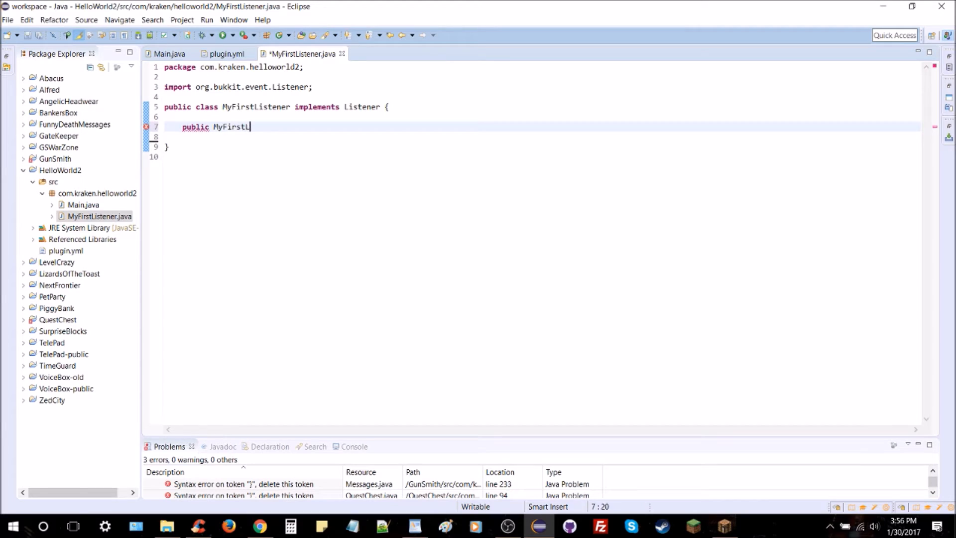
text(istener)
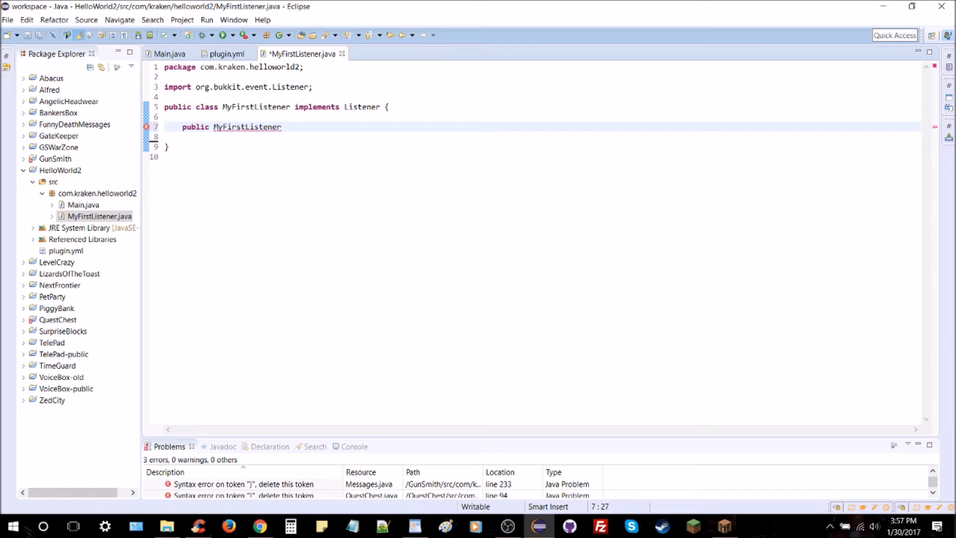
text(())
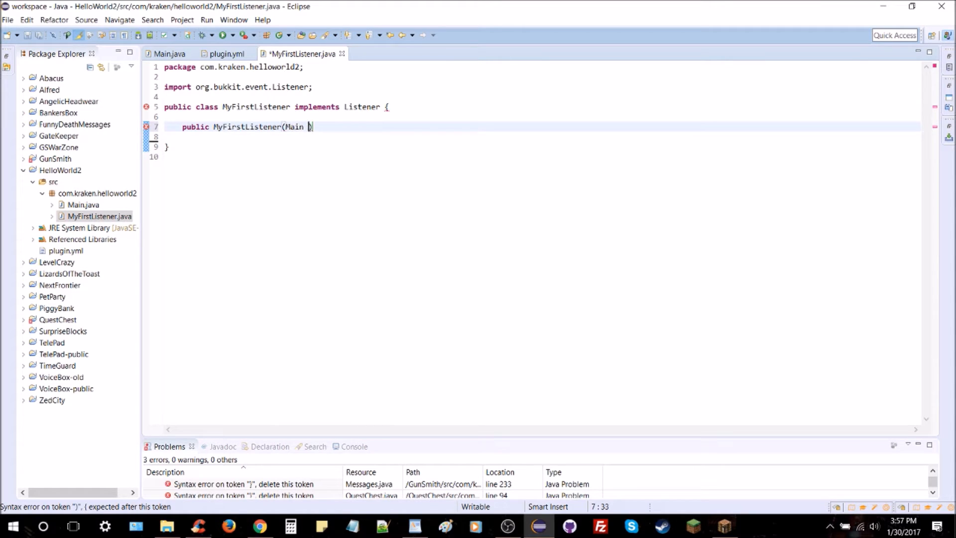
text(plugin))
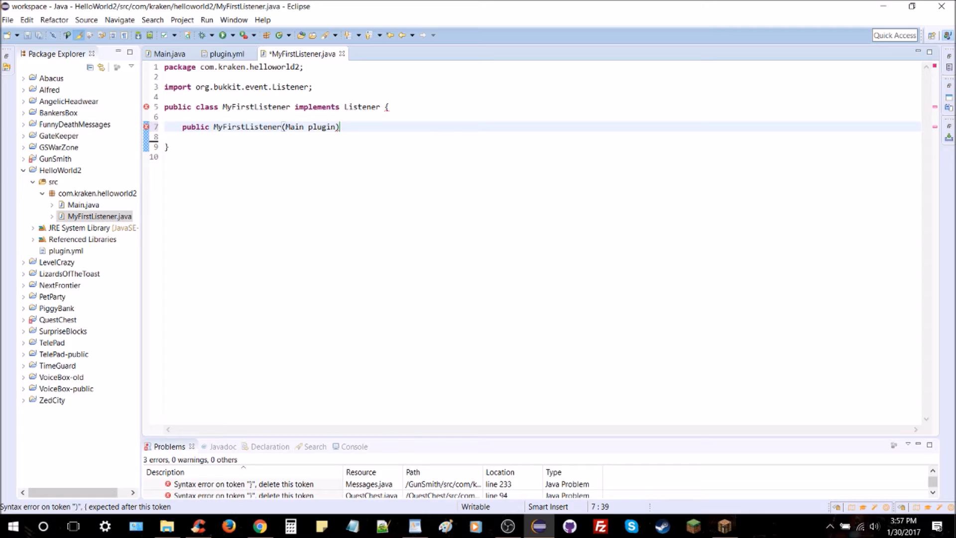
text({)
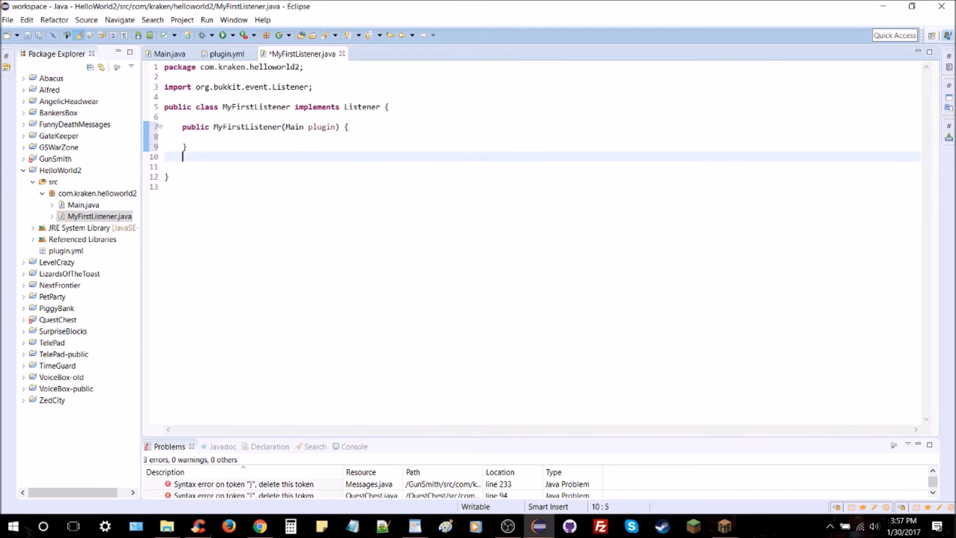
key(Return)
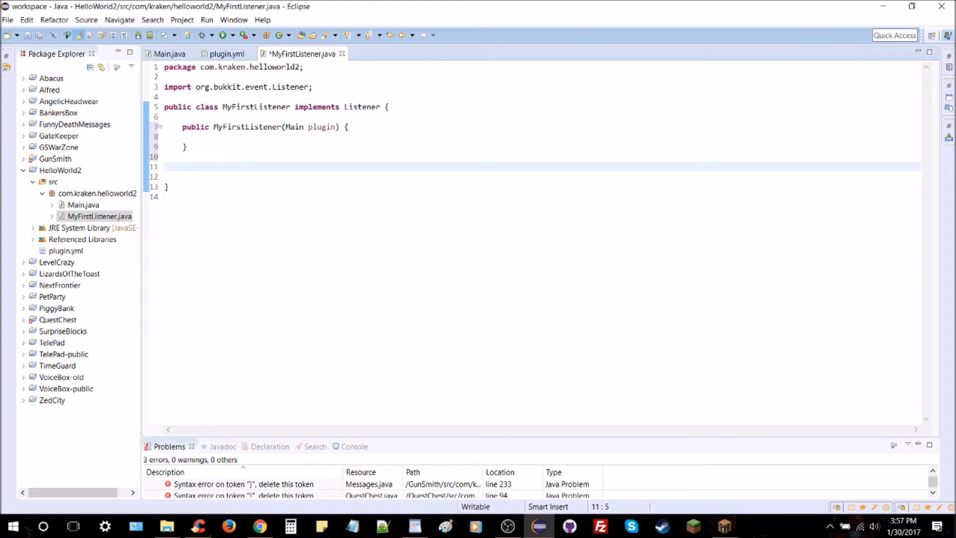
mouse_move(228, 187)
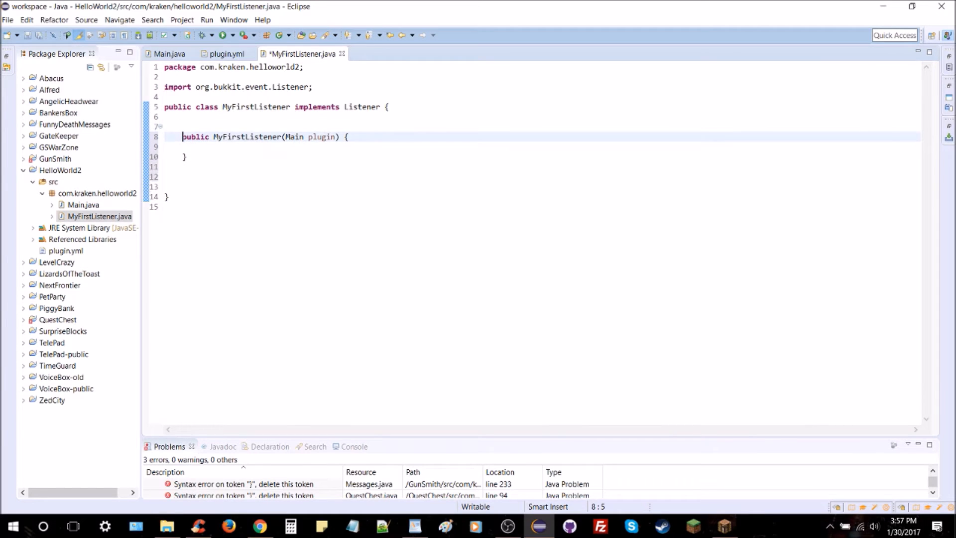
- Add //Constructor and //EventHandler comments to the class
text(//C)
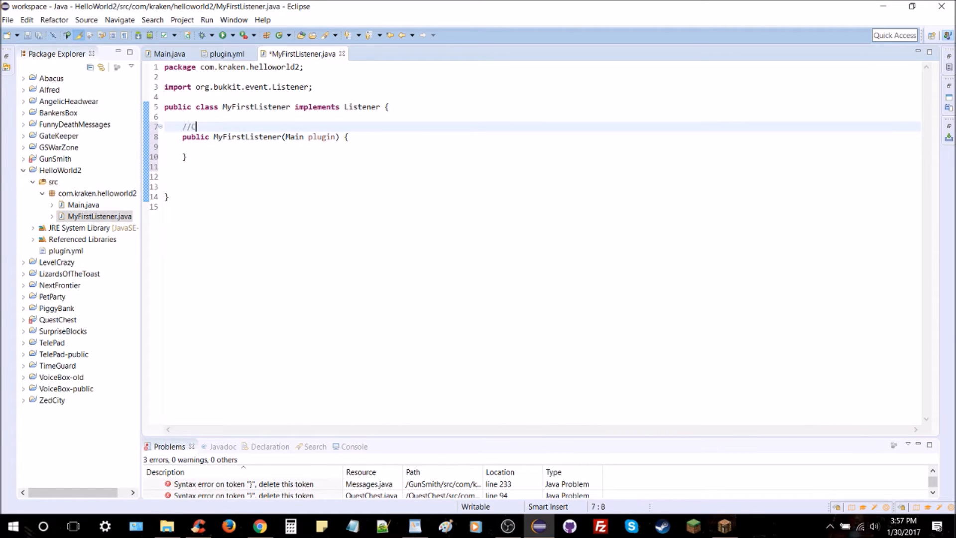
text(Constru)
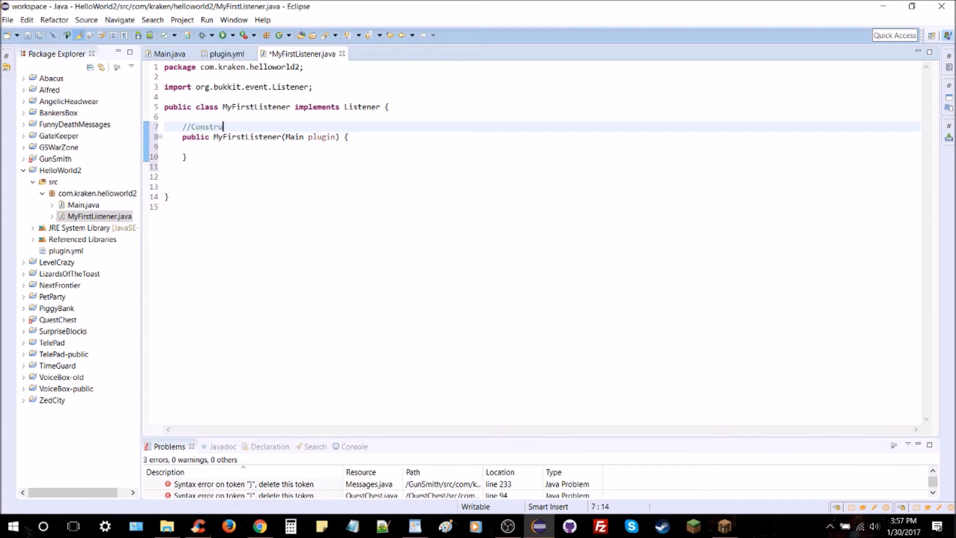
text(ctor)
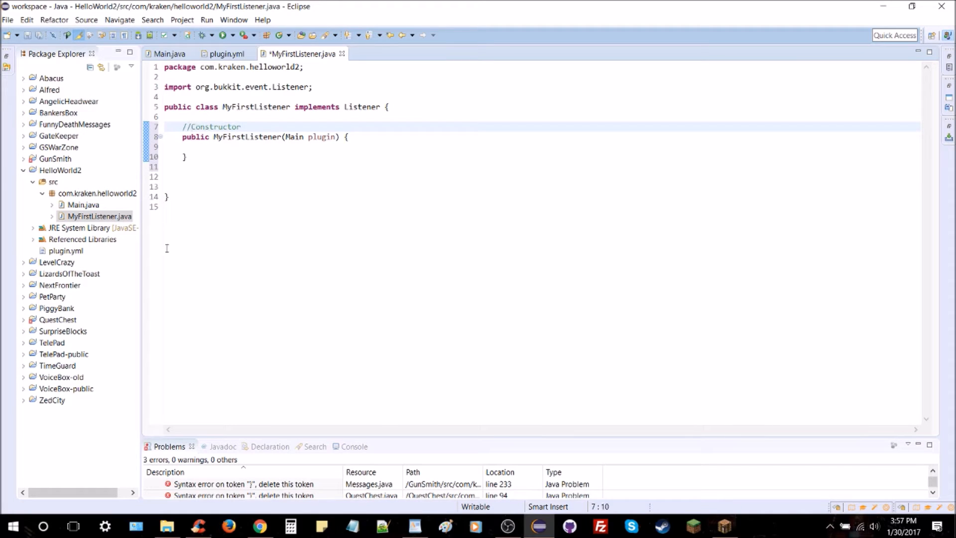
text(//)
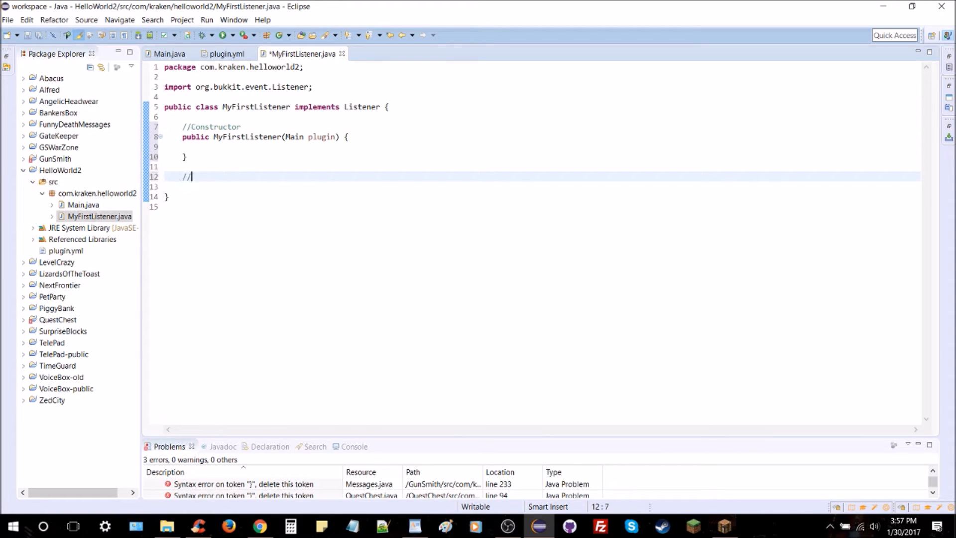
text(EventHandler)
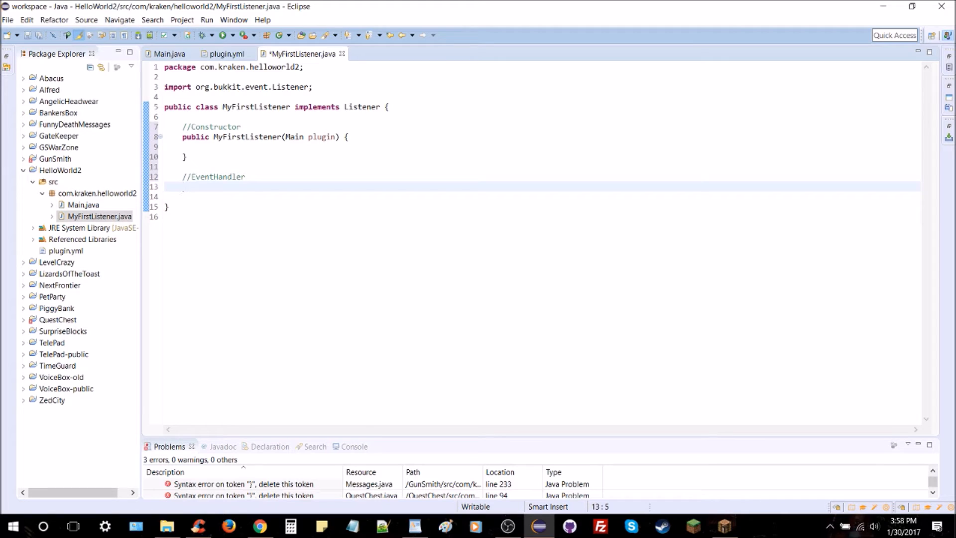
text(@)
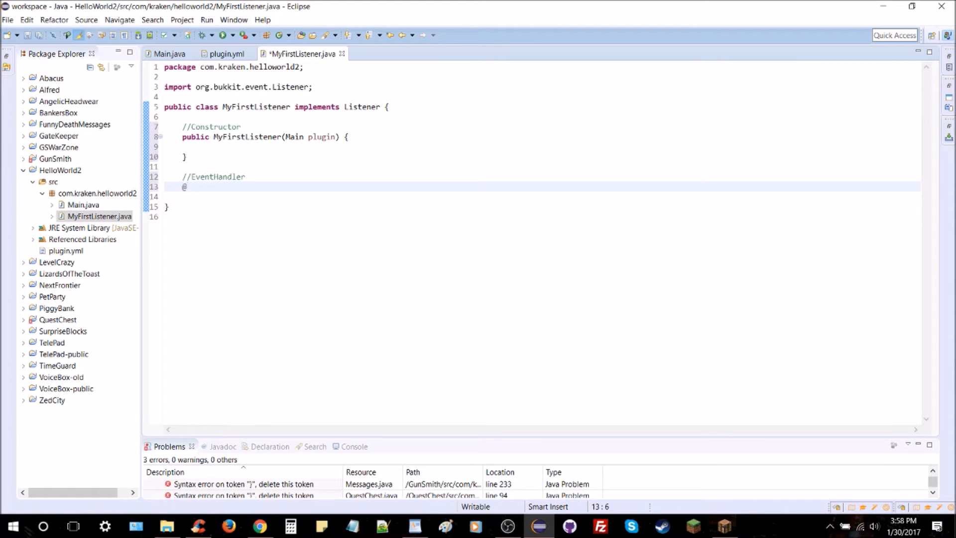
text(Even)
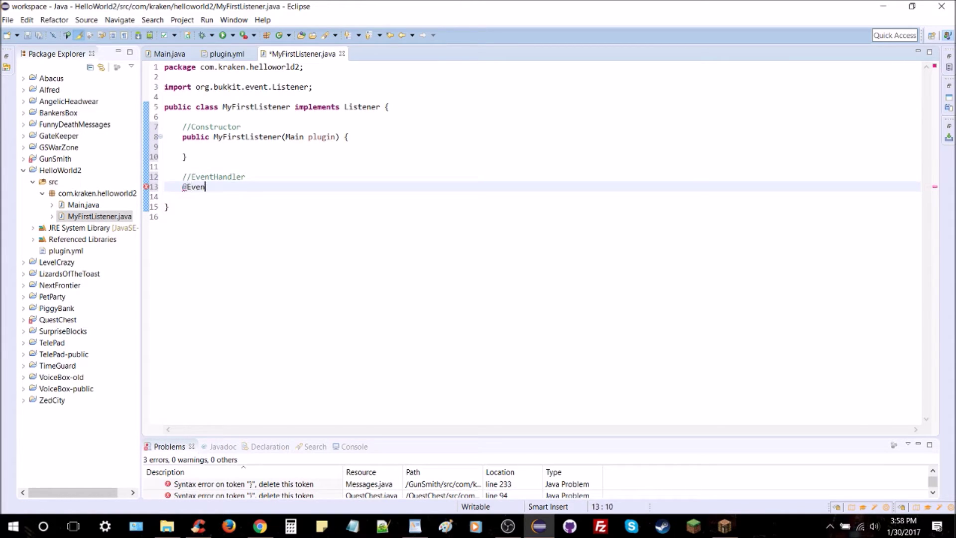
text(tHandler)
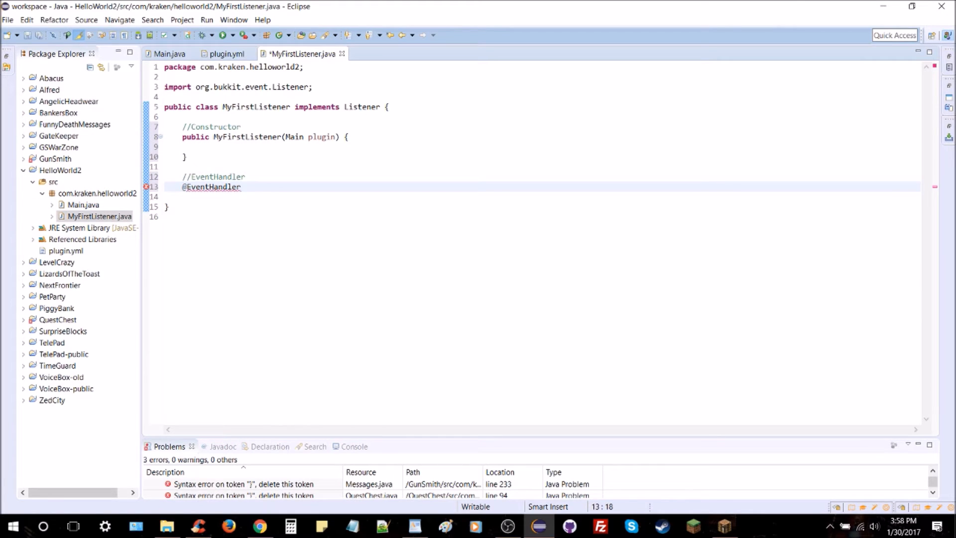
text(public void)
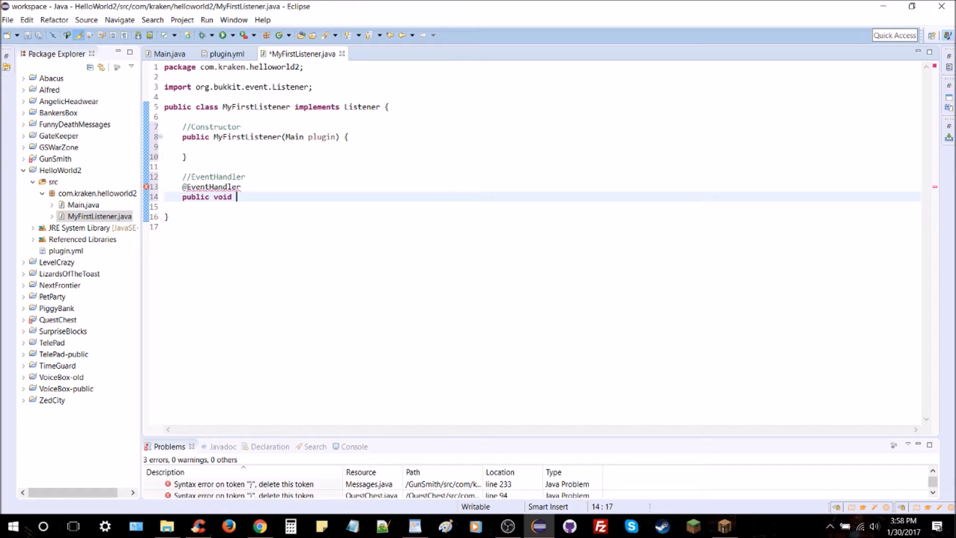
text(onPlayerJoin)
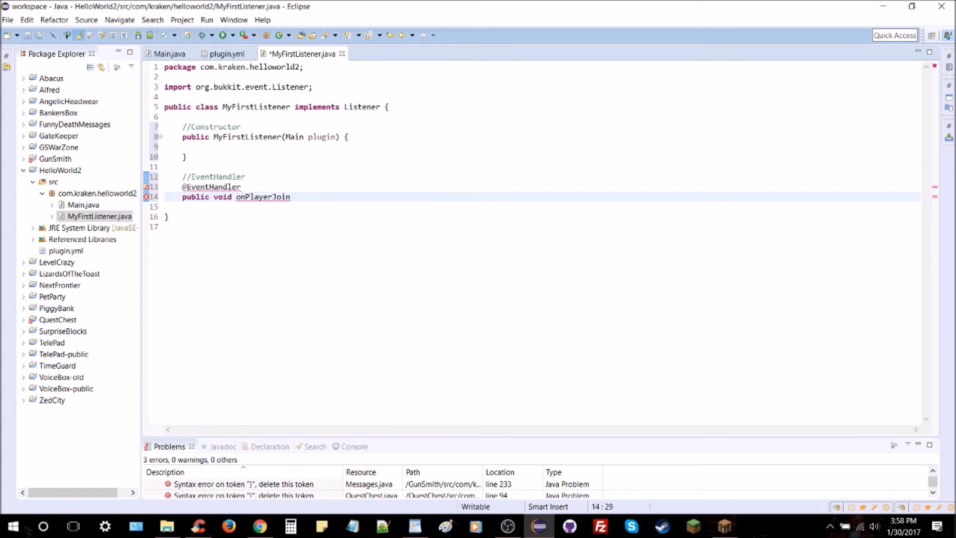
text(()
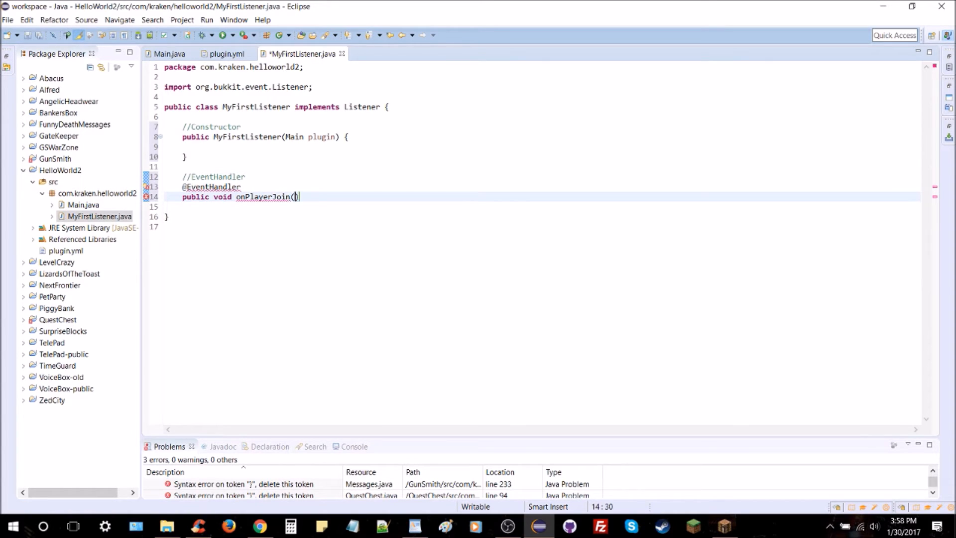
text())
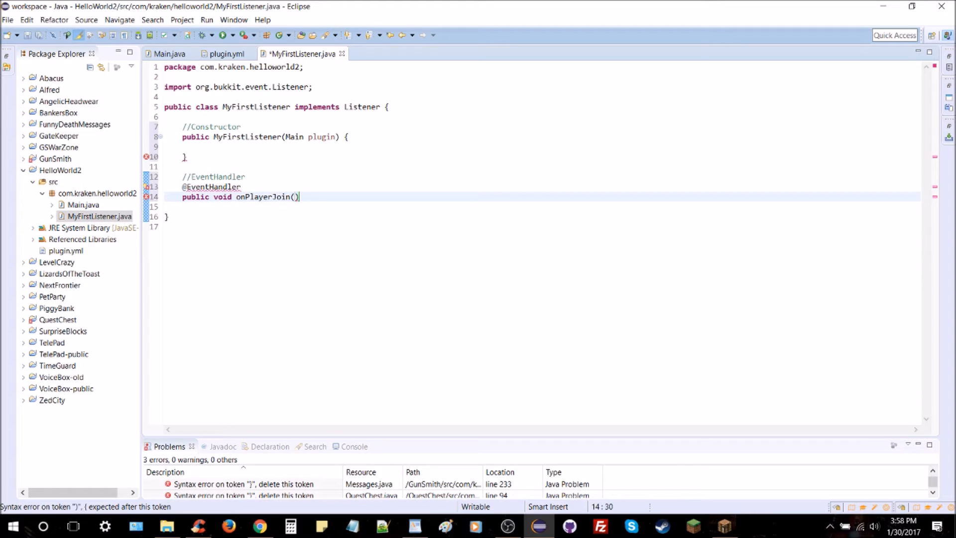
text(Player)
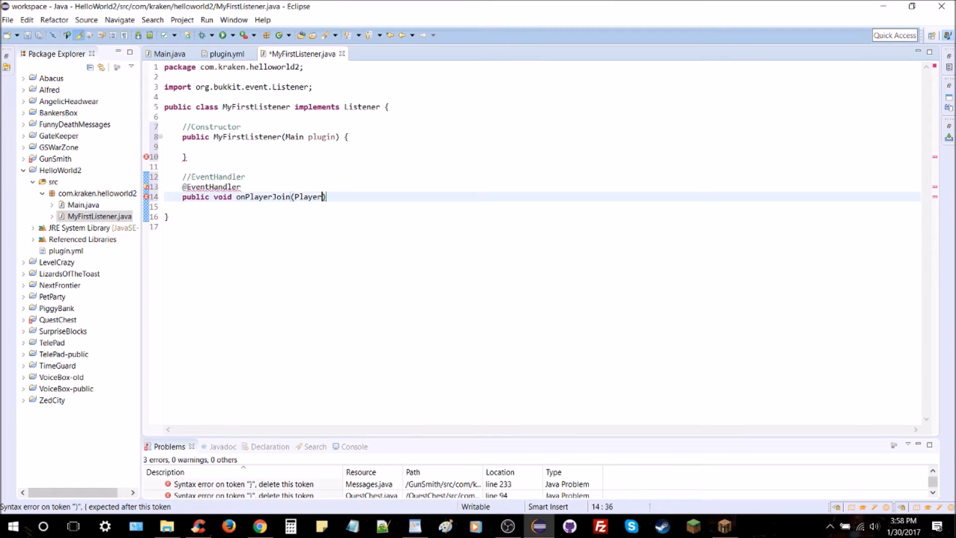
text(Join)
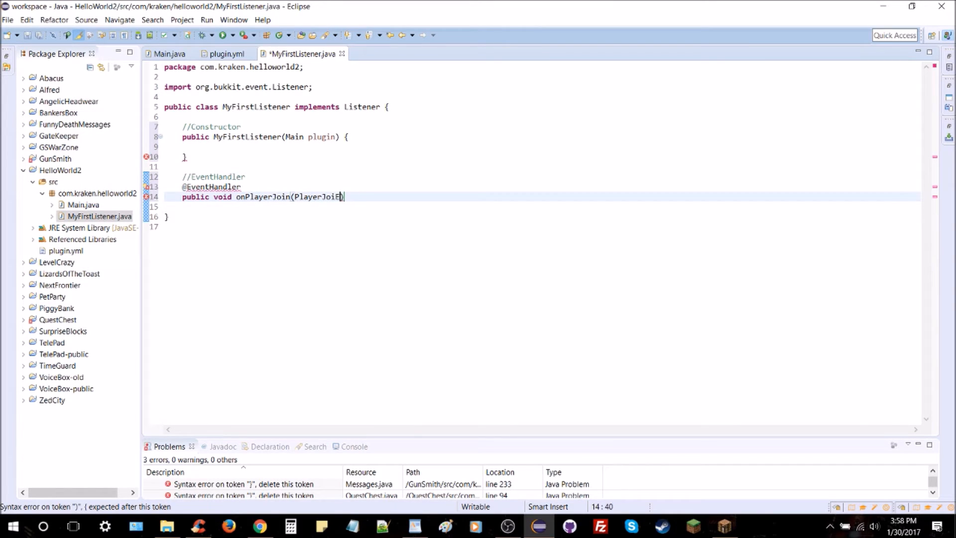
text(Event)
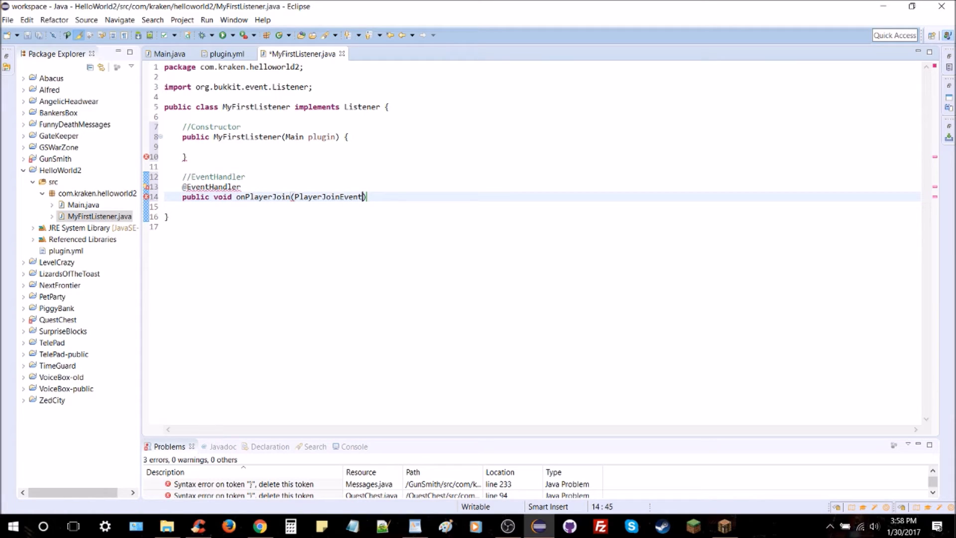
text(event)
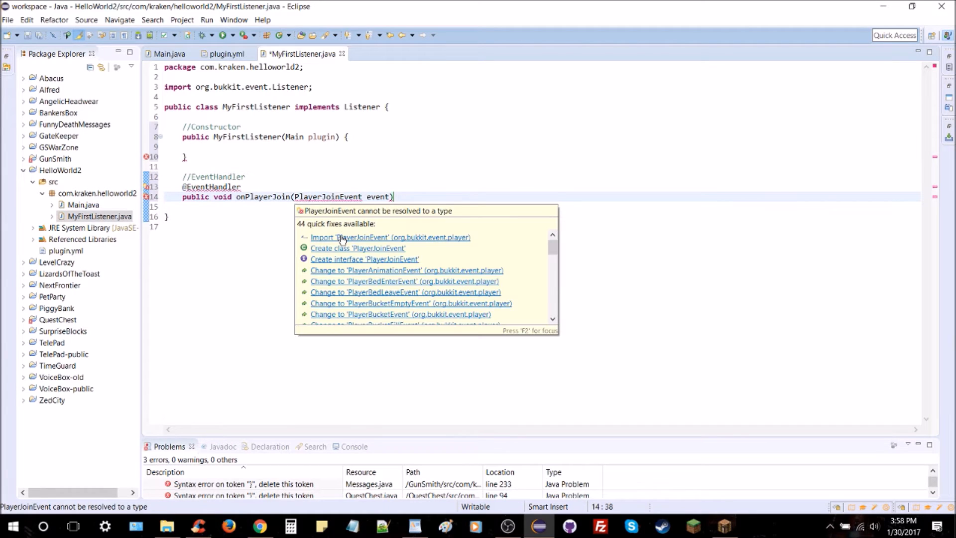
- Import org.bukkit.event.player.PlayerJoinEvent through the quick fix
click(390, 237)
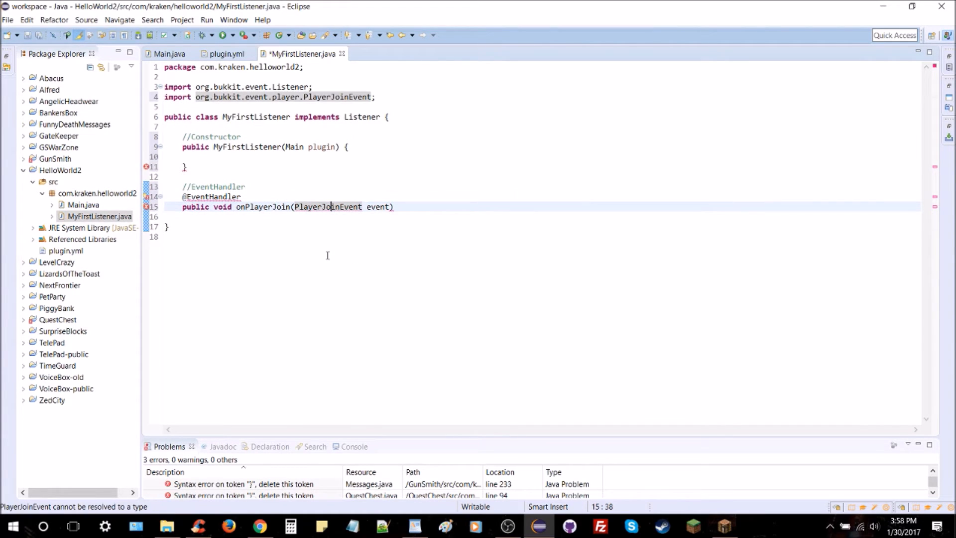
mouse_move(364, 207)
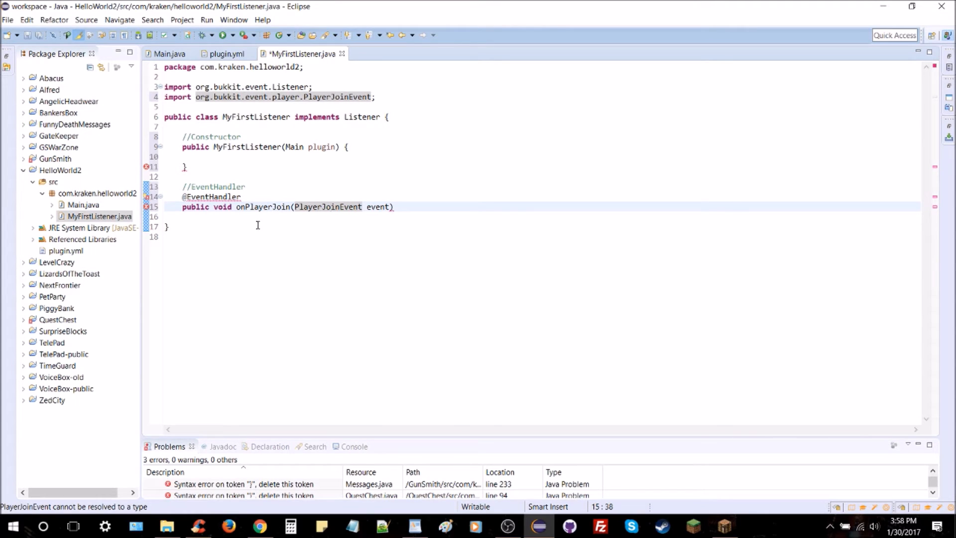
mouse_move(459, 228)
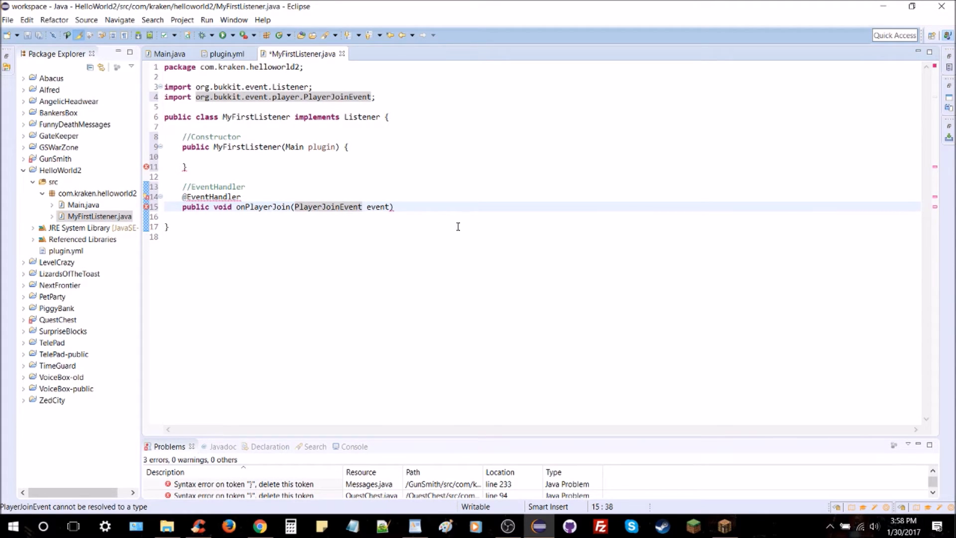
mouse_move(466, 247)
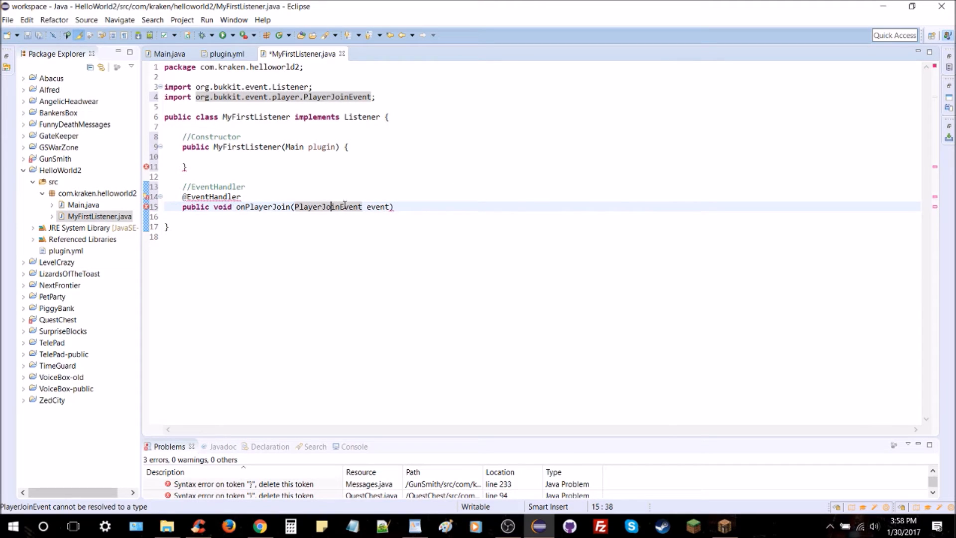
click(295, 207)
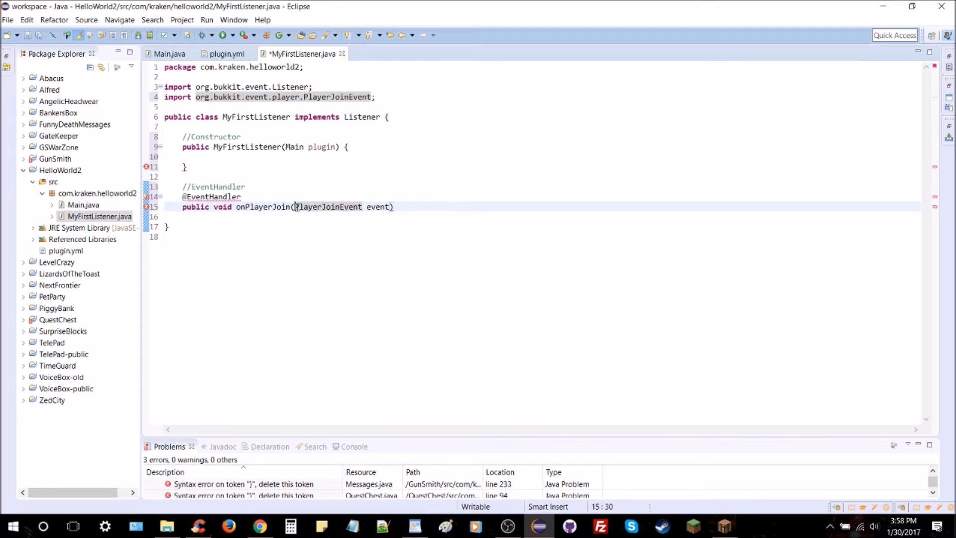
- Import EventHandler via quick fix, give onPlayerJoin an empty body, and save the file
click(218, 196)
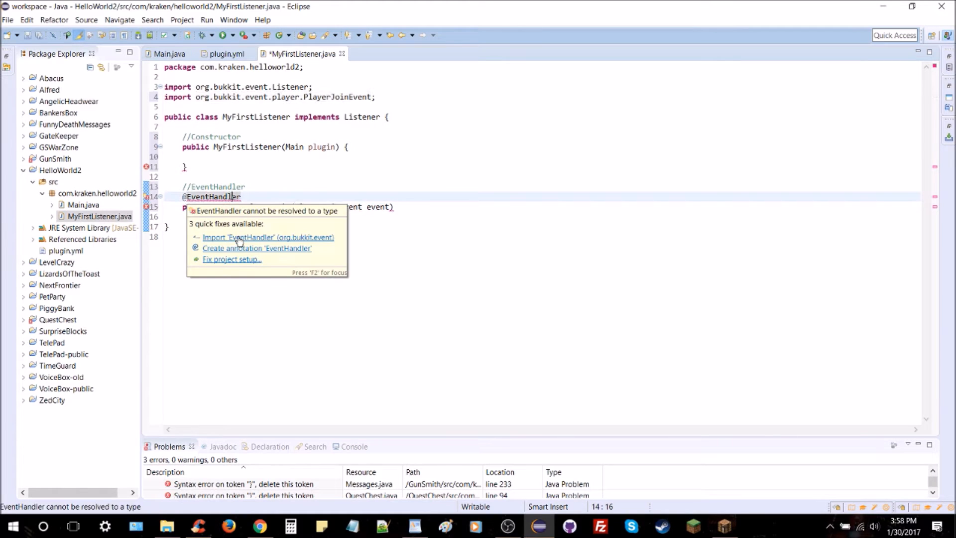
click(268, 237)
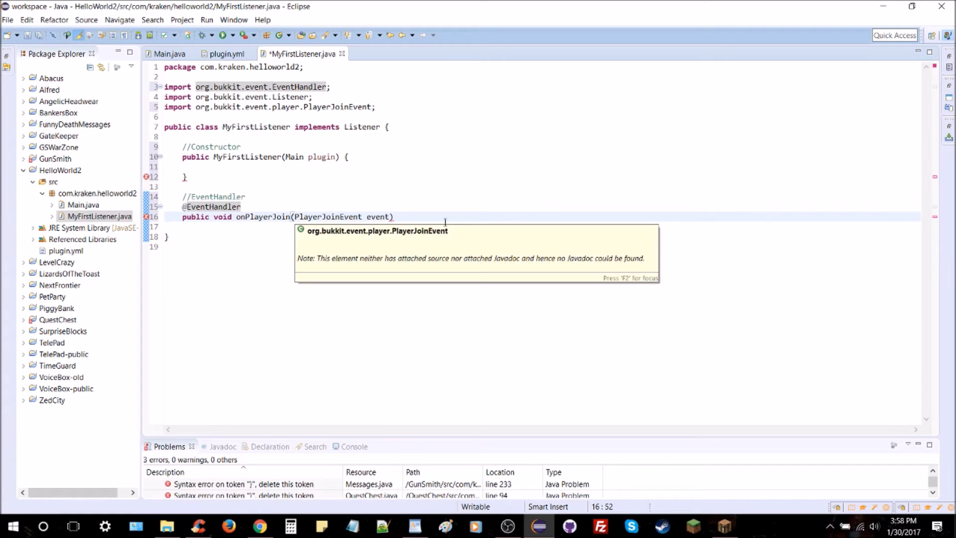
text({)
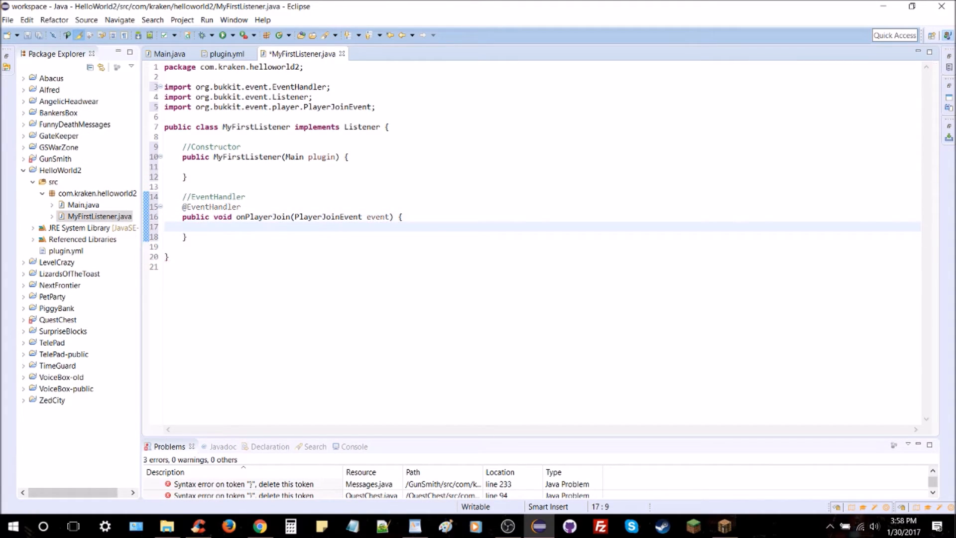
key(Return)
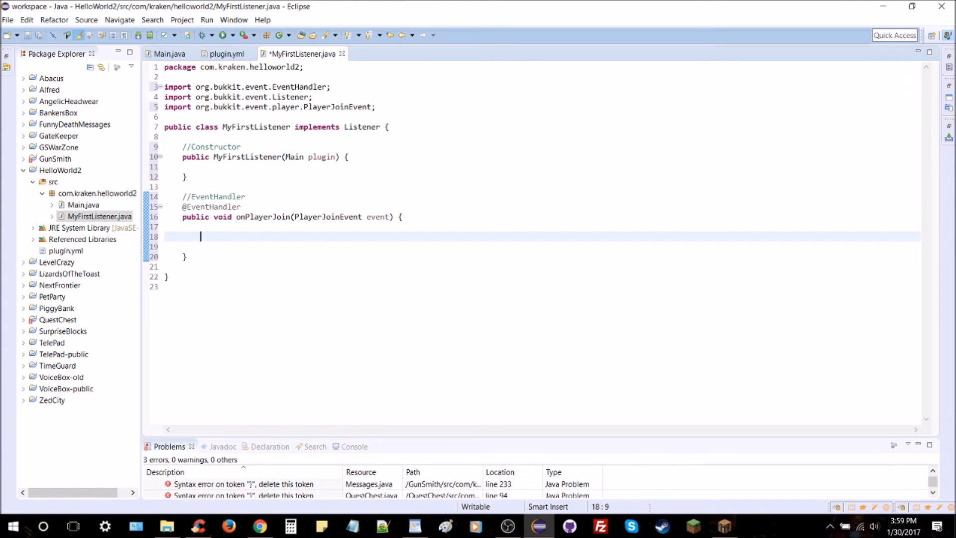
key(ctrl+s)
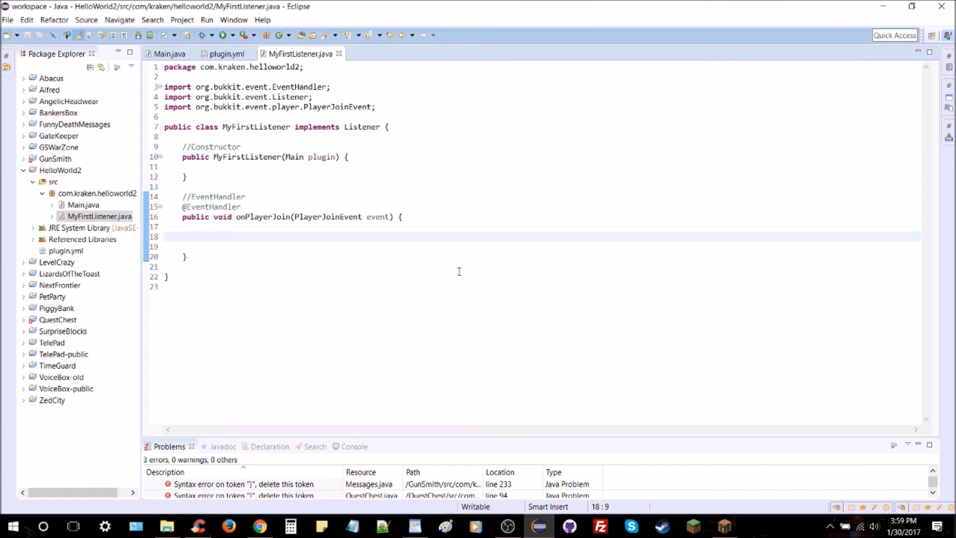
- Write event.getPlayer().sendMessage("Hola!"); in onPlayerJoin using autocomplete
text(even)
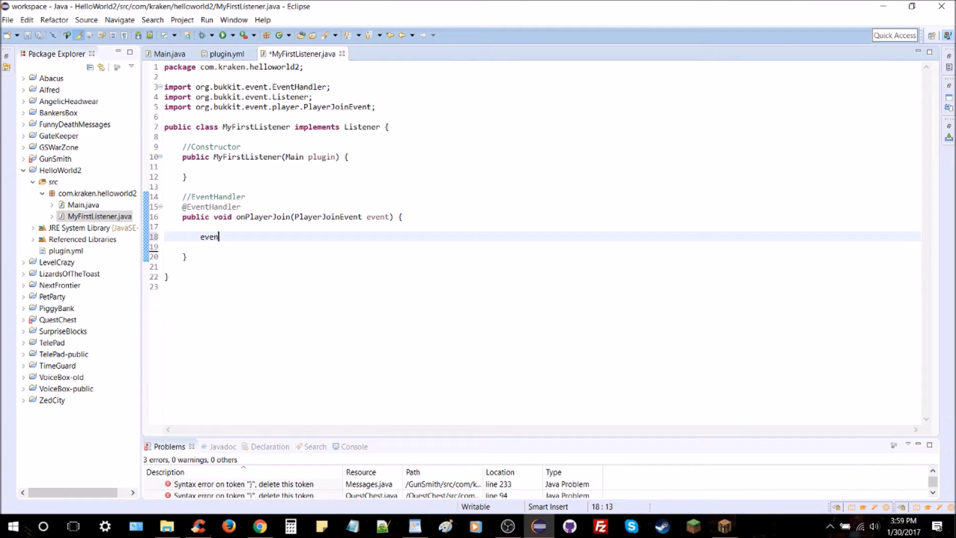
text(t)
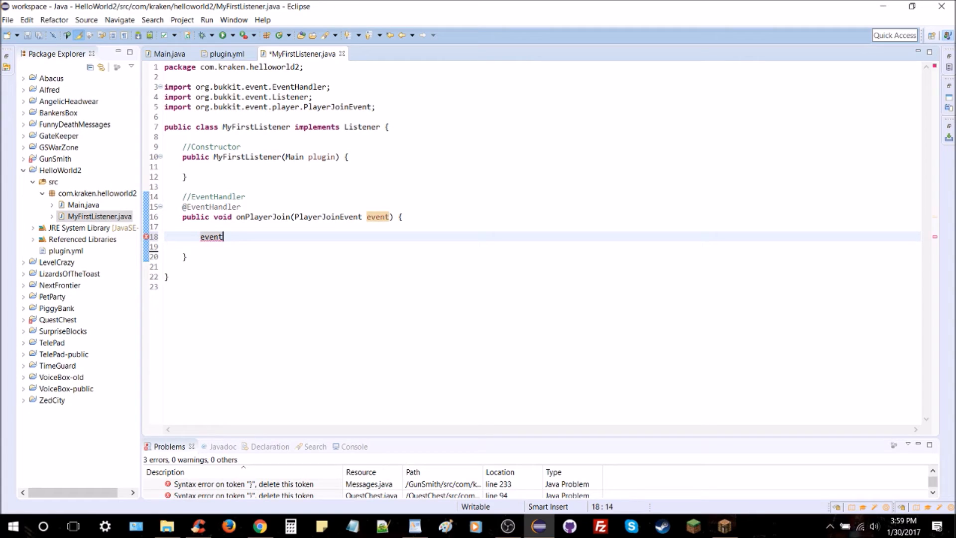
text(.getPla)
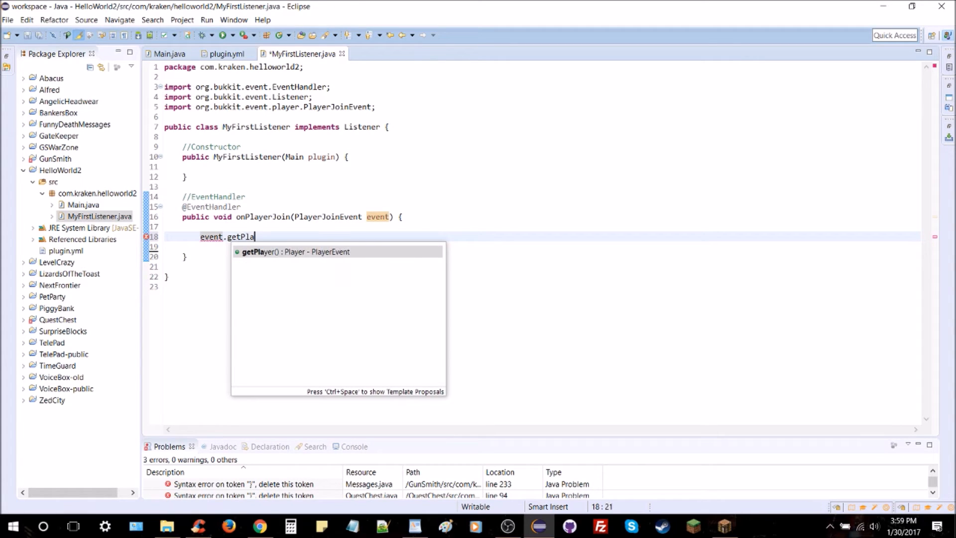
key(Enter)
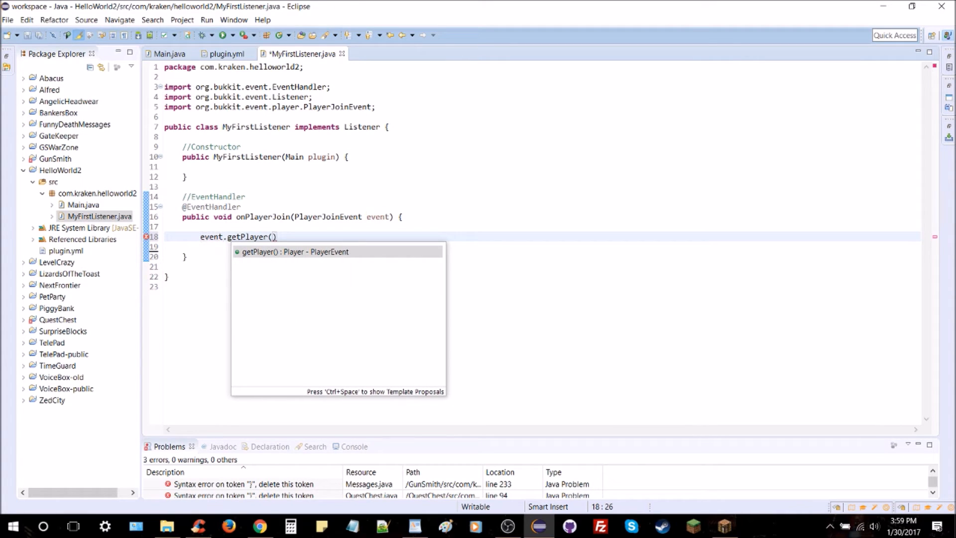
text(.sendMess)
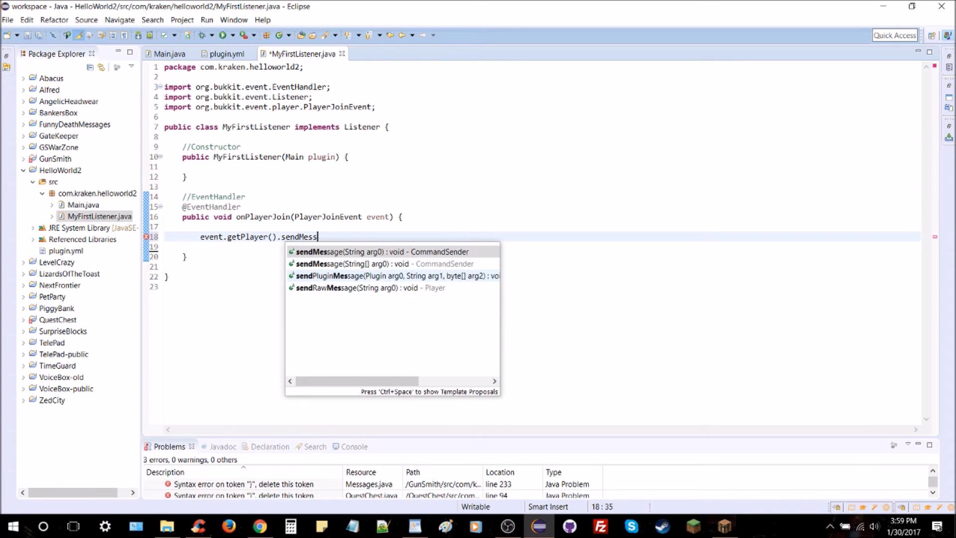
click(351, 251)
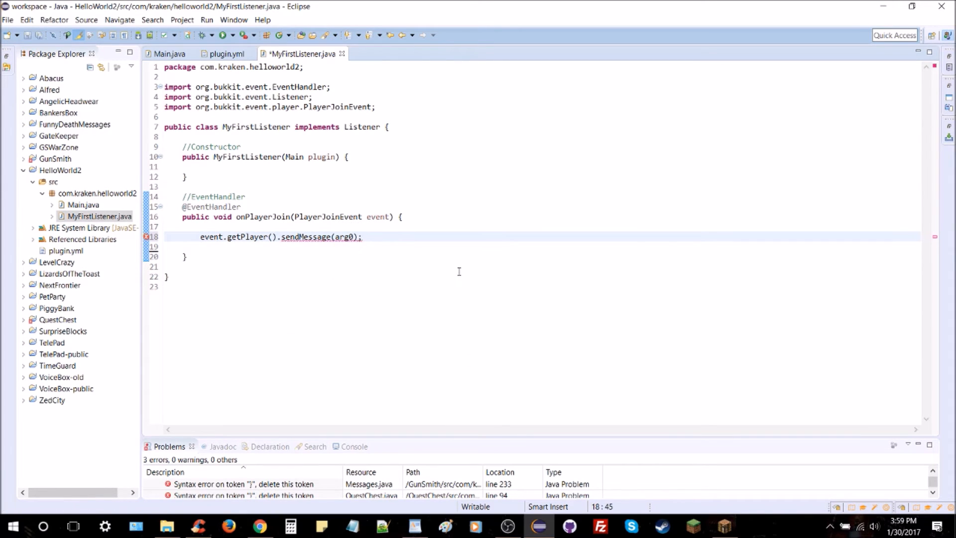
text("")
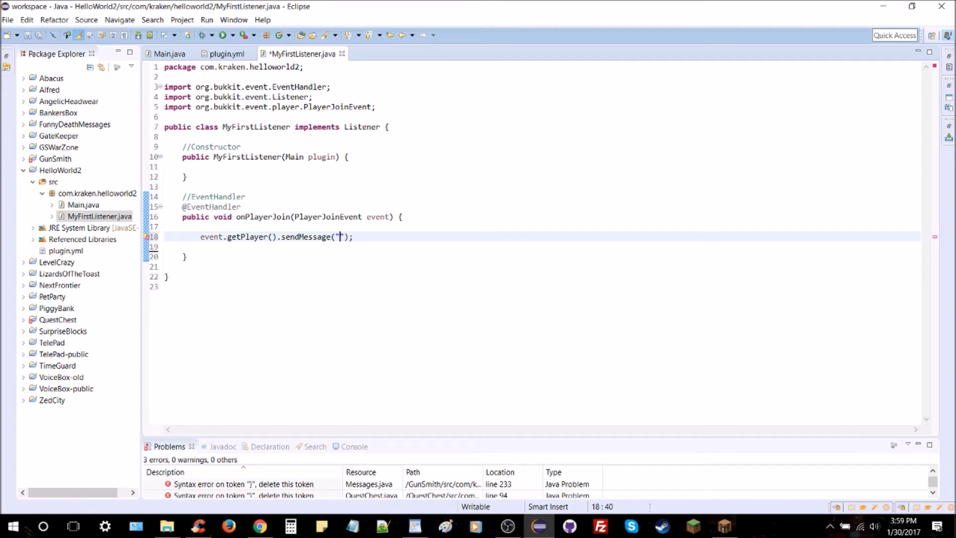
text(Hola)
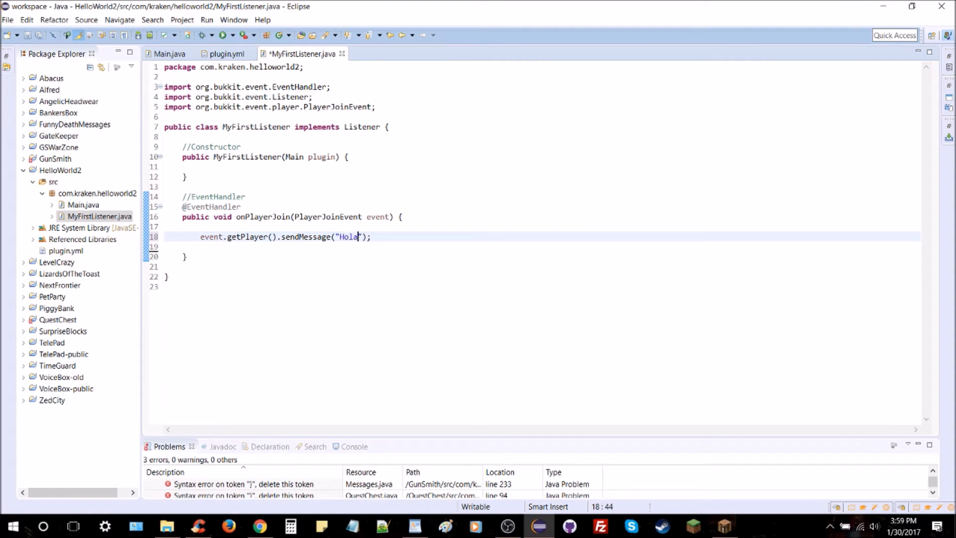
text(!)
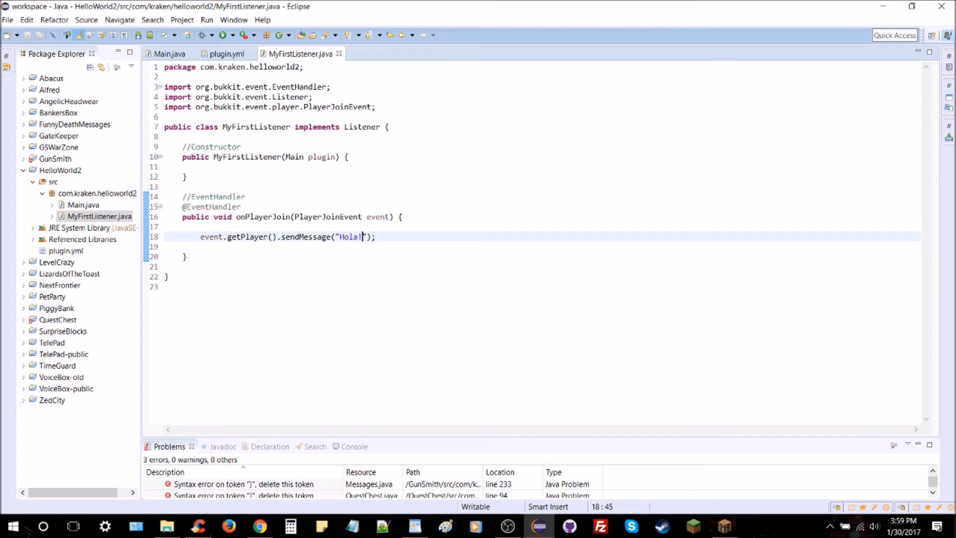
mouse_move(169, 53)
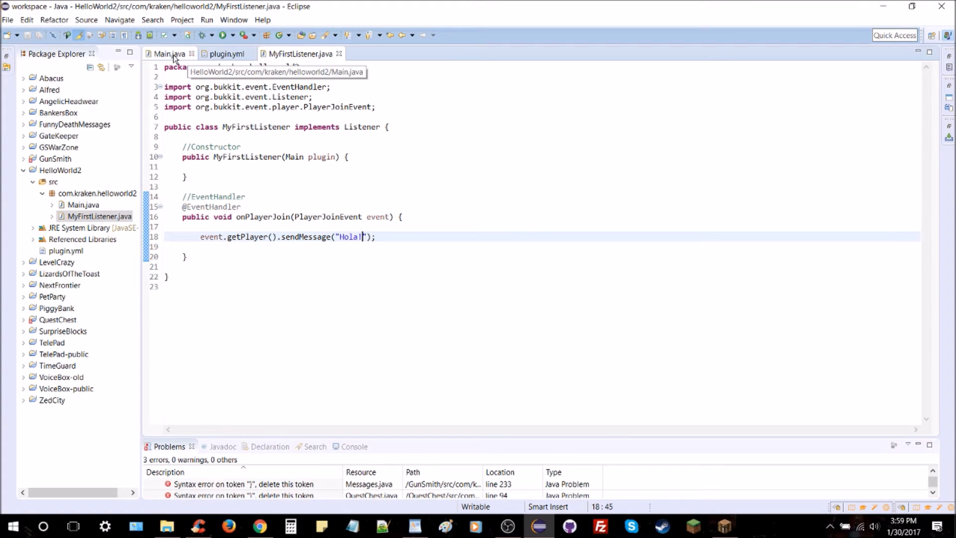
- Switch to the Main.java editor
click(171, 53)
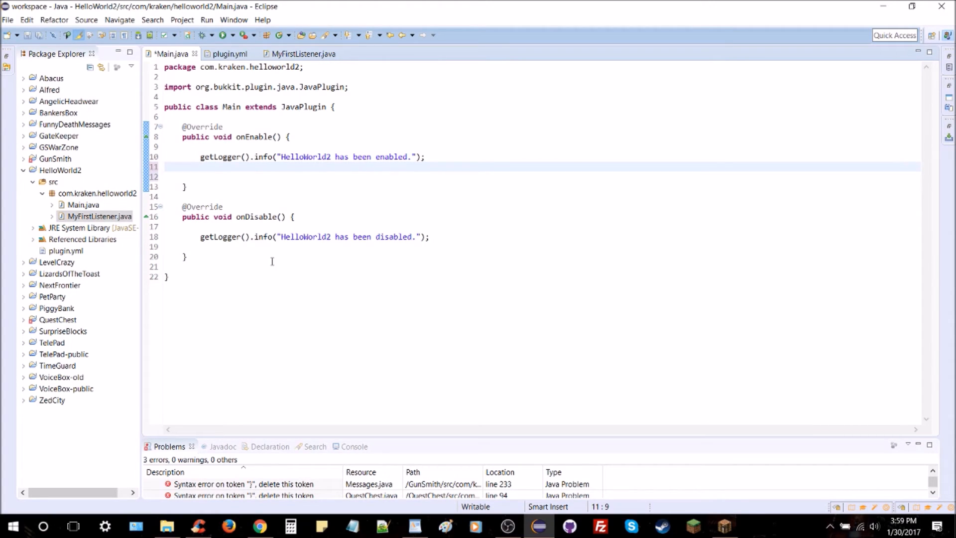
mouse_move(272, 267)
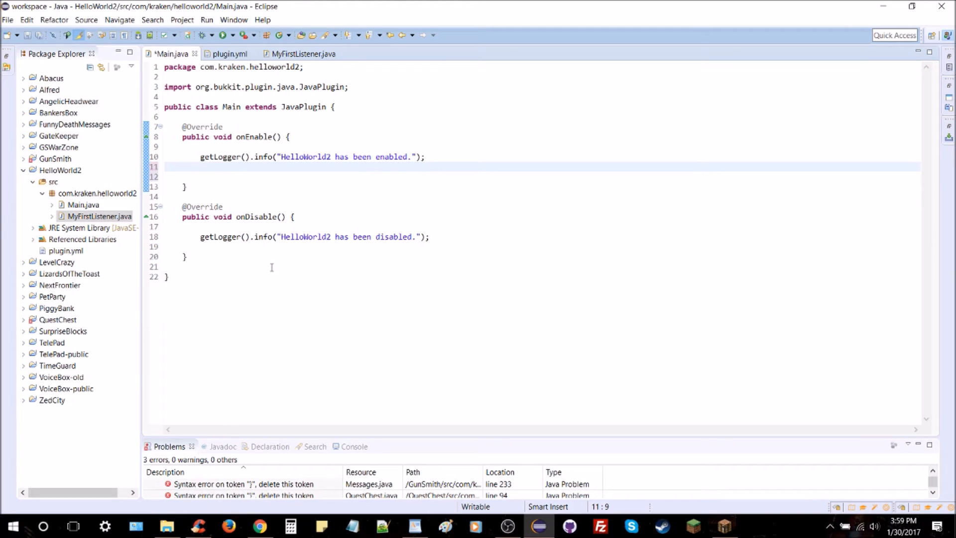
- Write PluginManager pm = getServer().getPluginManager(); and import org.bukkit.plugin.PluginManager
text(PluginManager)
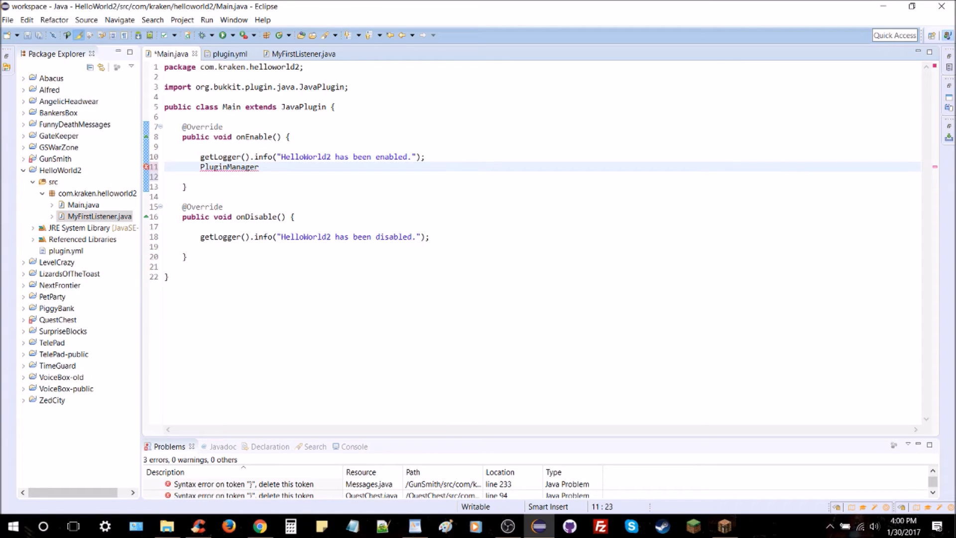
text(pm)
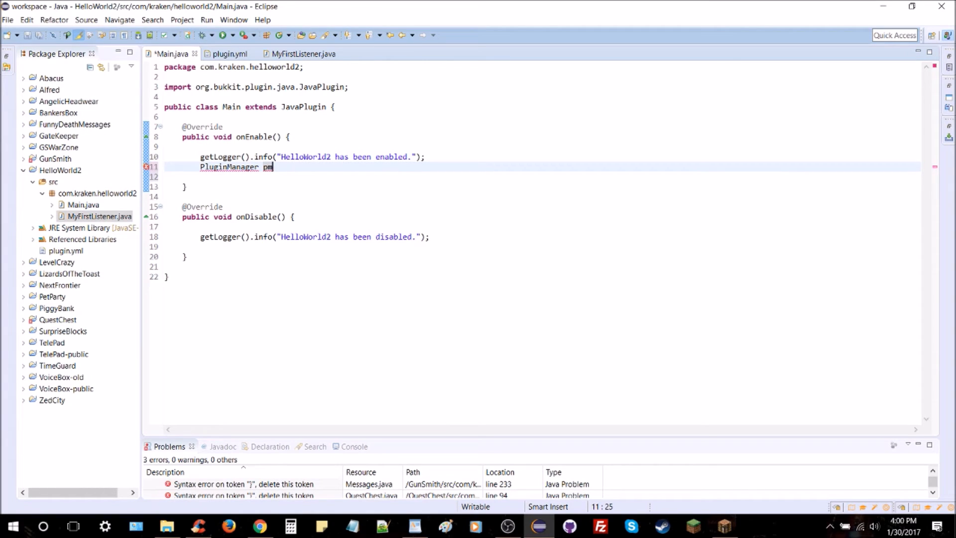
text(=)
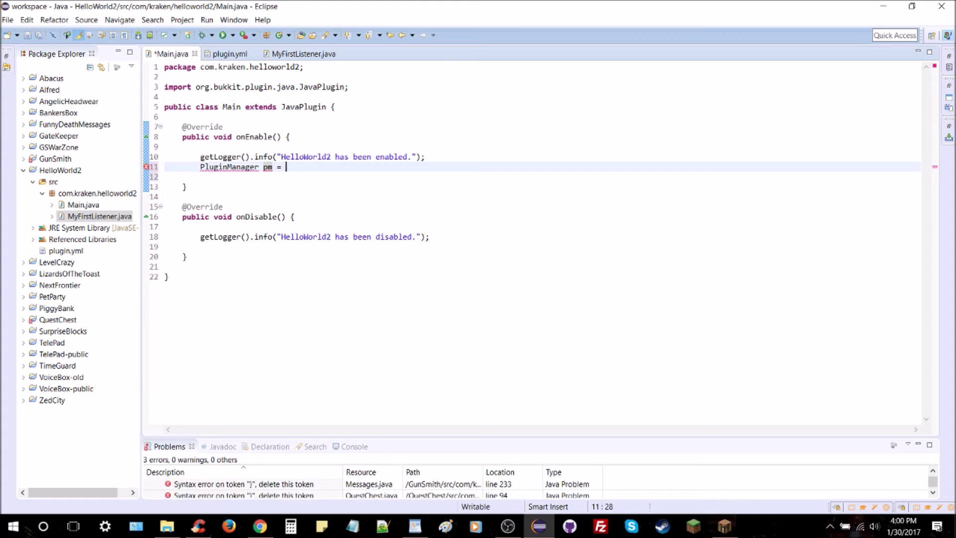
text(getSAerver()
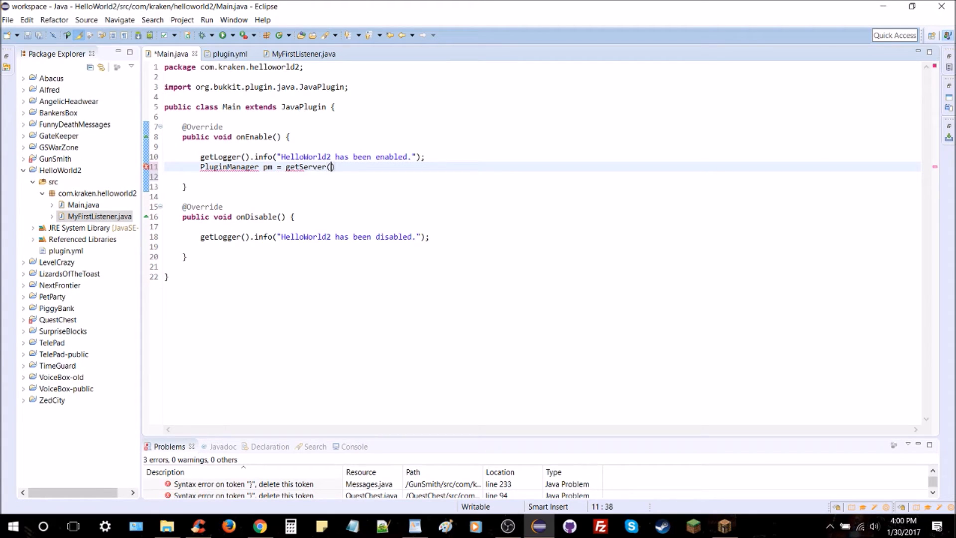
text().)
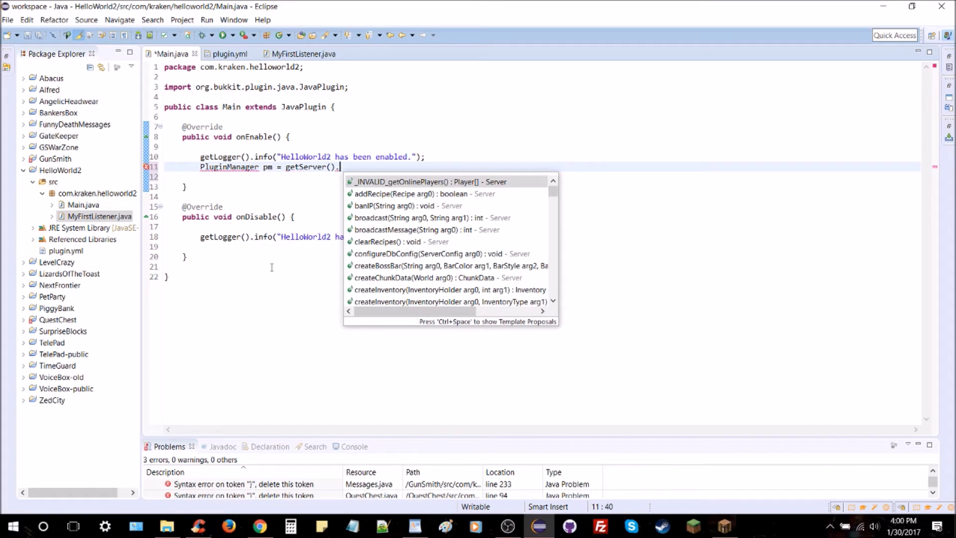
text(getPluginma)
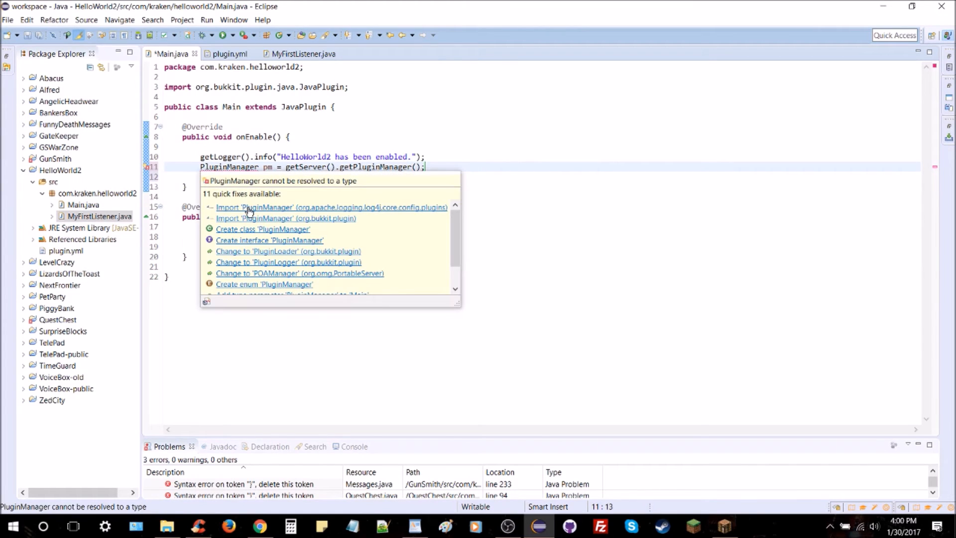
click(263, 218)
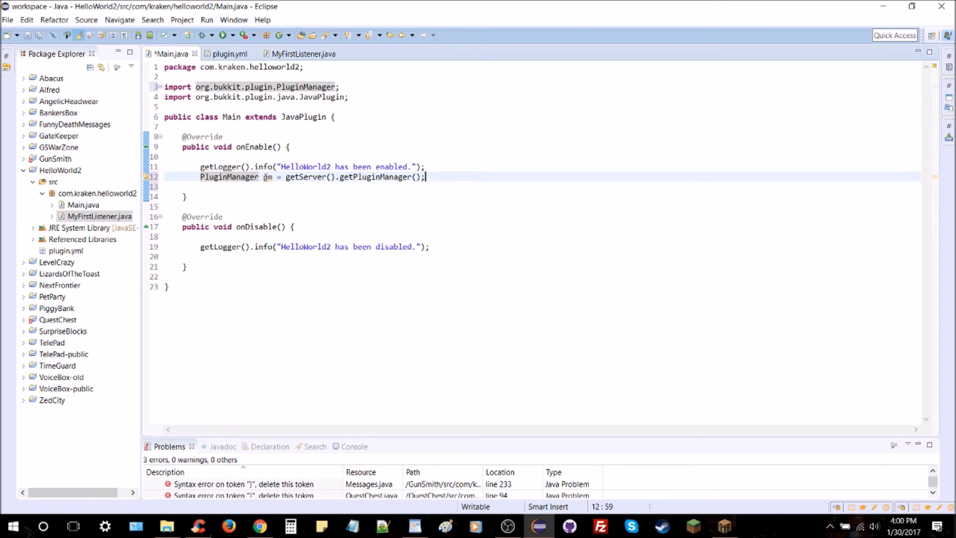
mouse_move(620, 201)
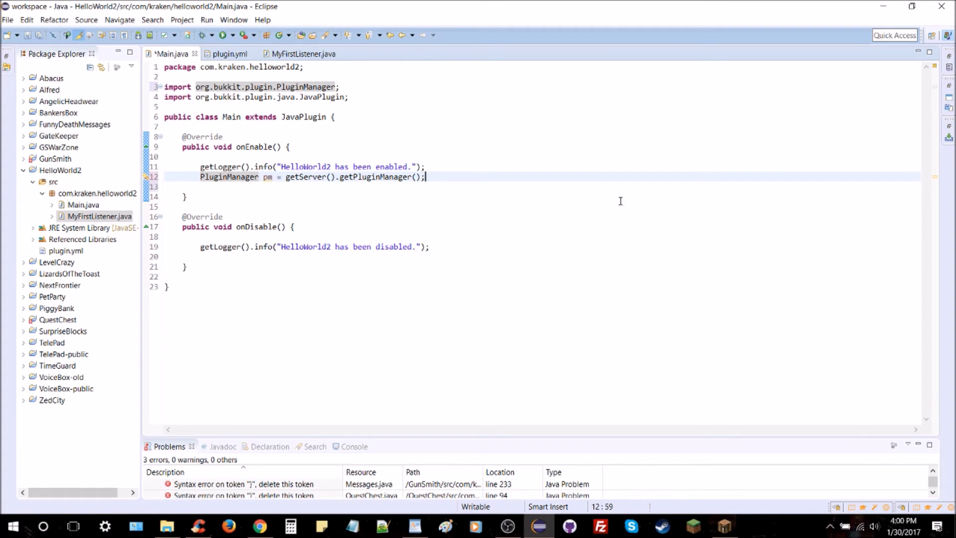
mouse_move(513, 173)
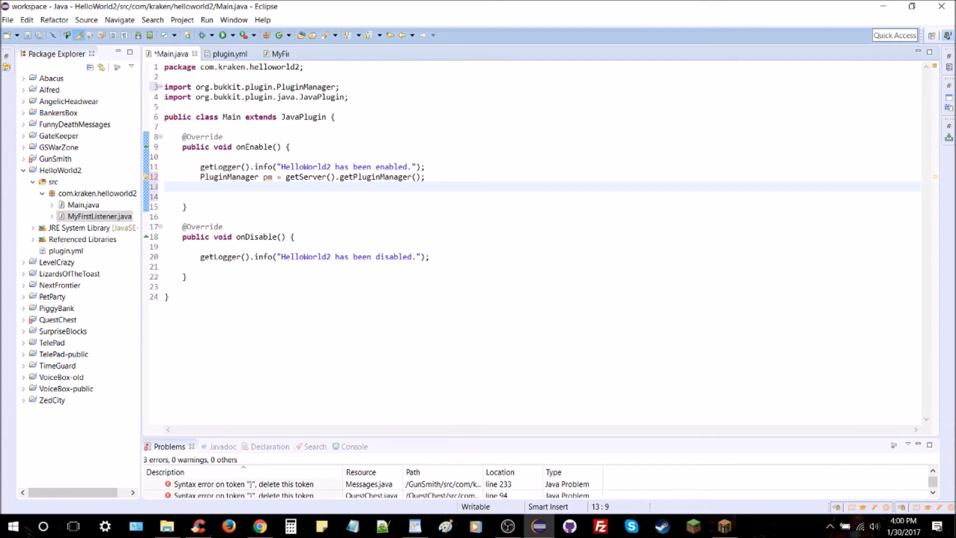
- Write MyFirstListener listener = new MyFirstListener(this); in onEnable
text(My)
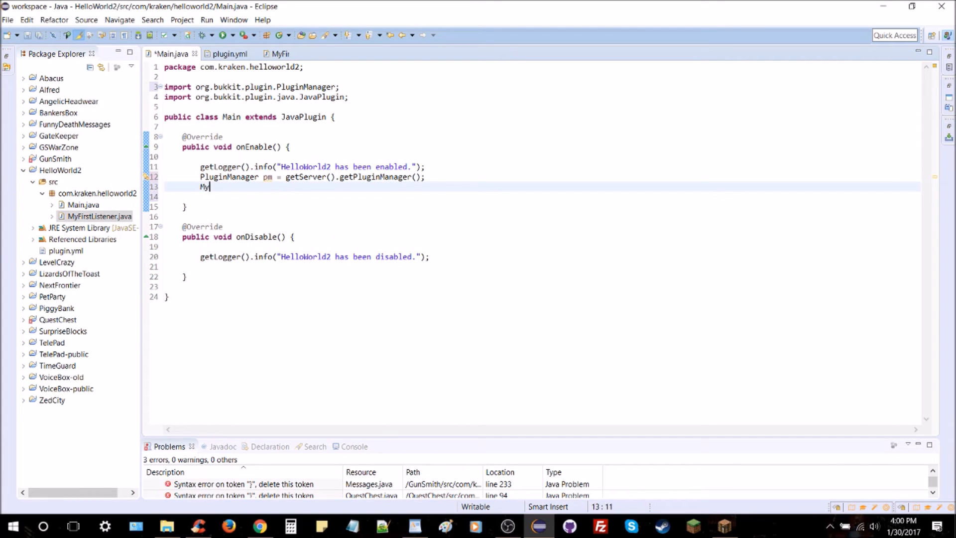
text(FirstListener)
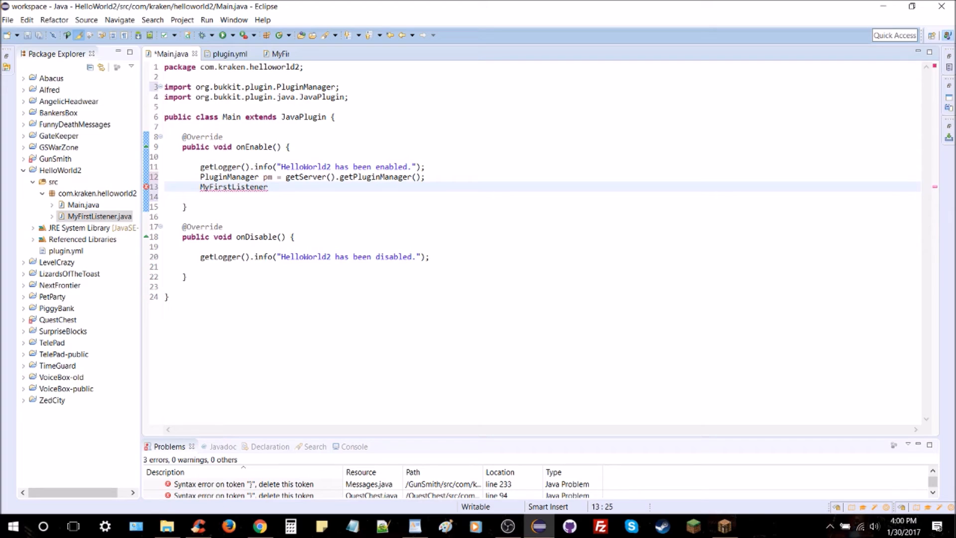
text(listener)
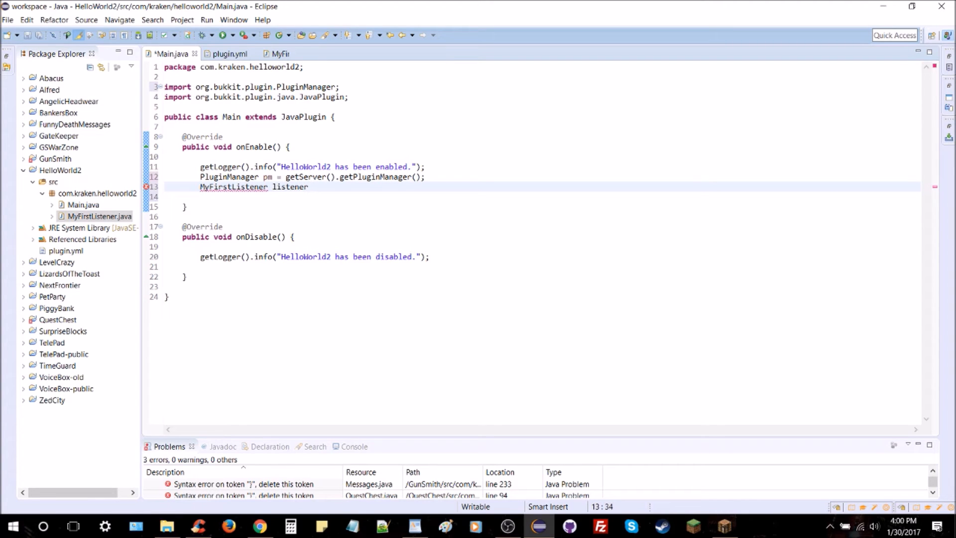
text(= new MyF)
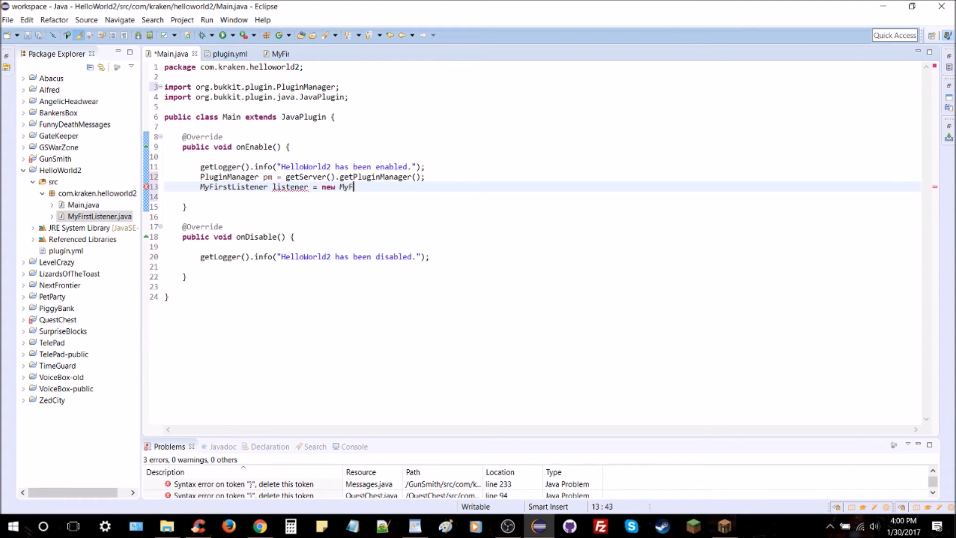
text(irstListener(this)
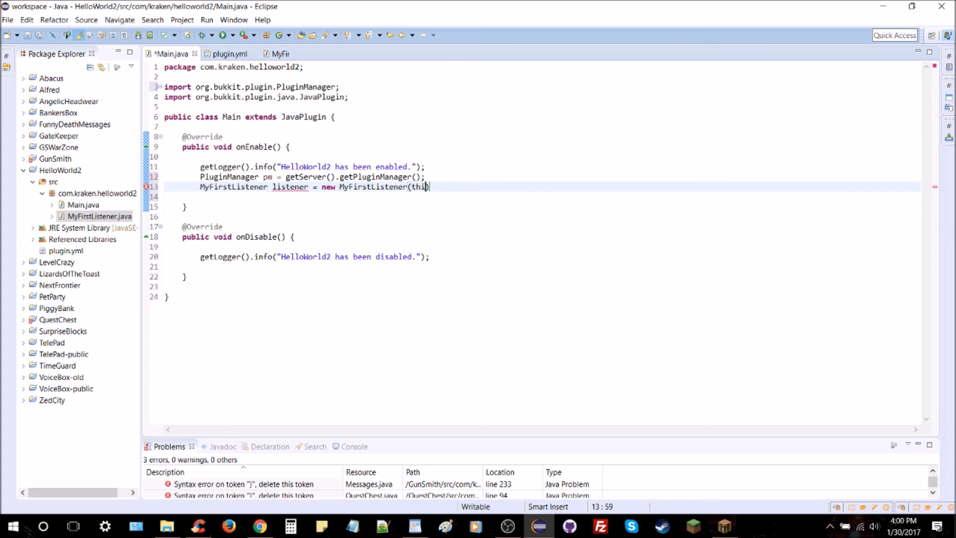
text(s);)
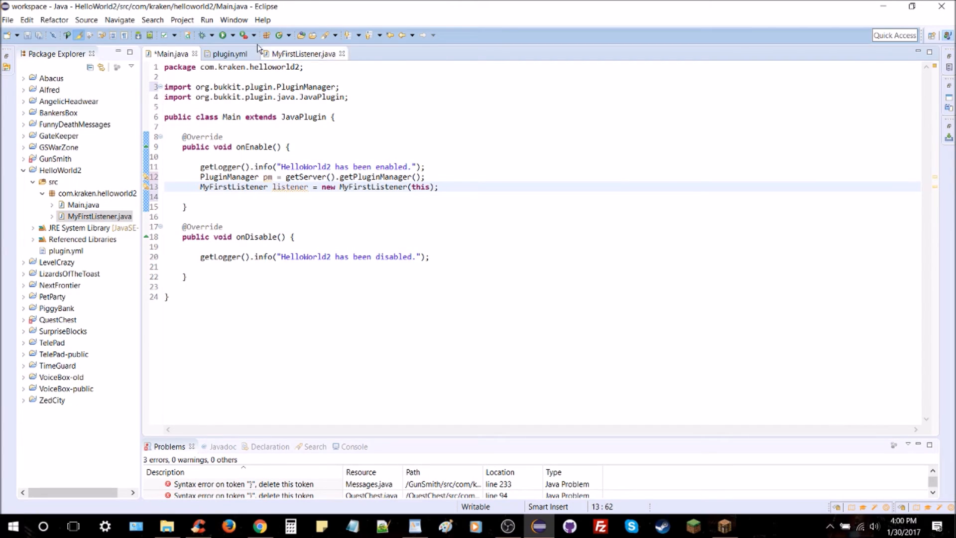
- Check the MyFirstListener constructor's plugin parameter against the new statement, then return to Main.java
click(302, 54)
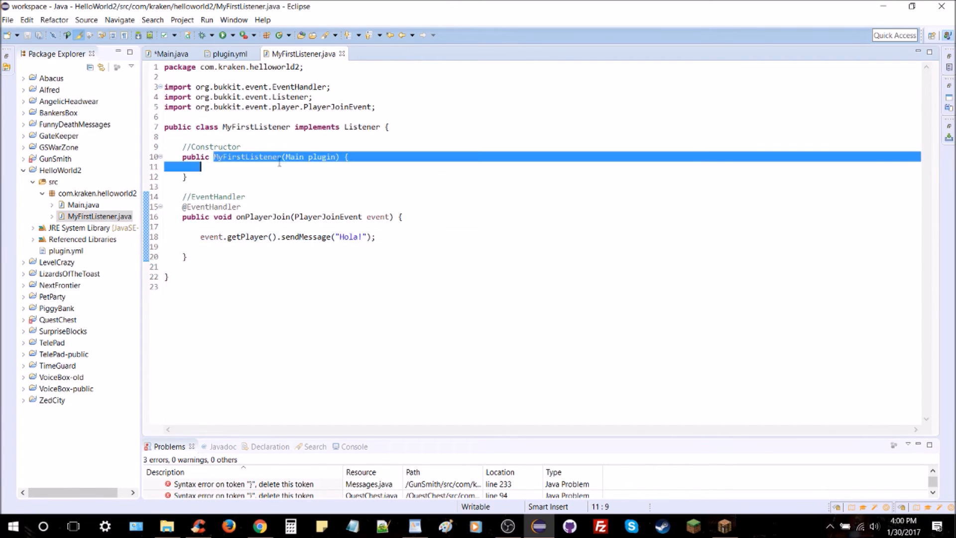
click(327, 157)
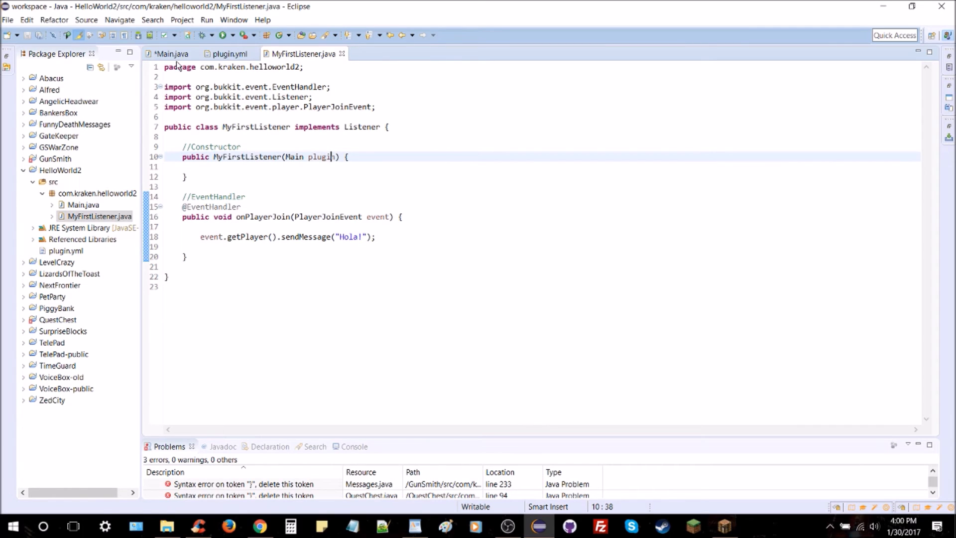
click(173, 54)
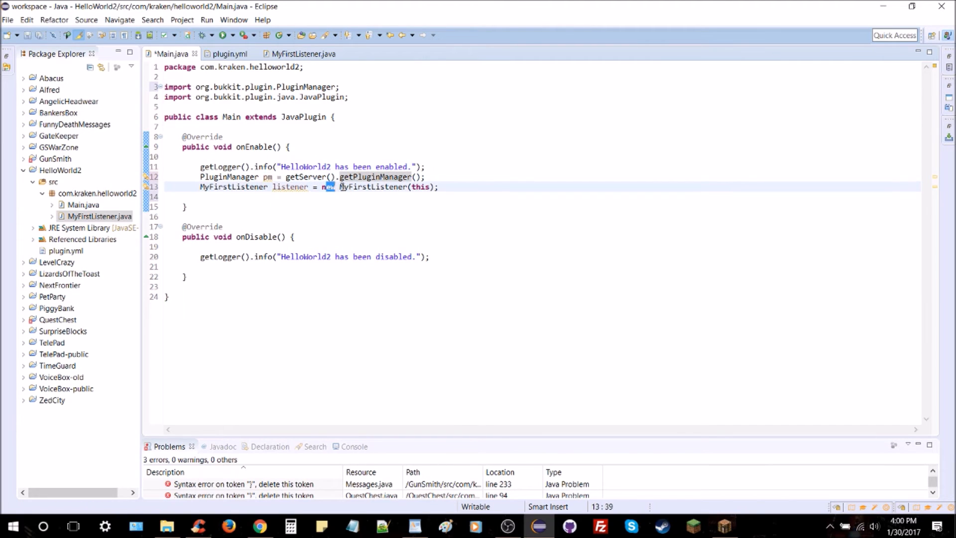
drag(340, 186, 433, 186)
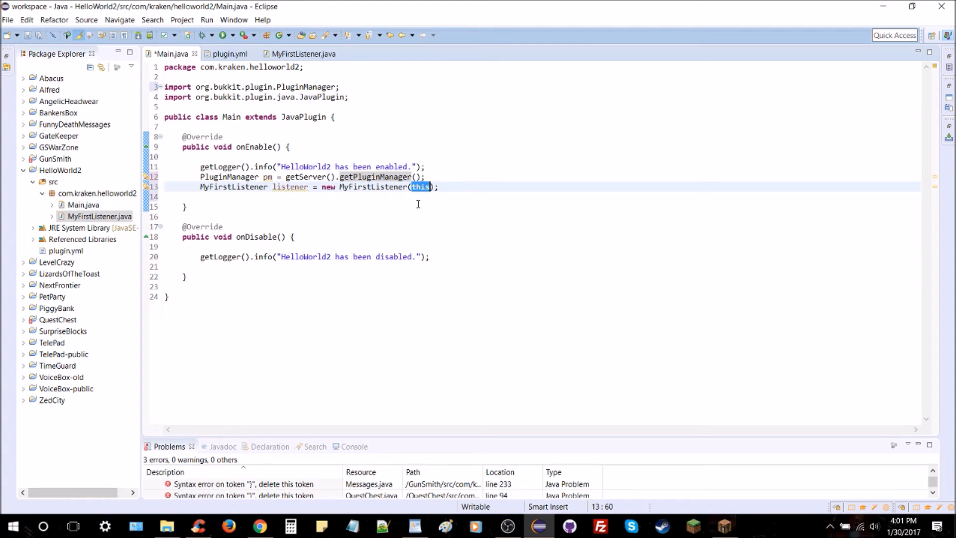
click(302, 52)
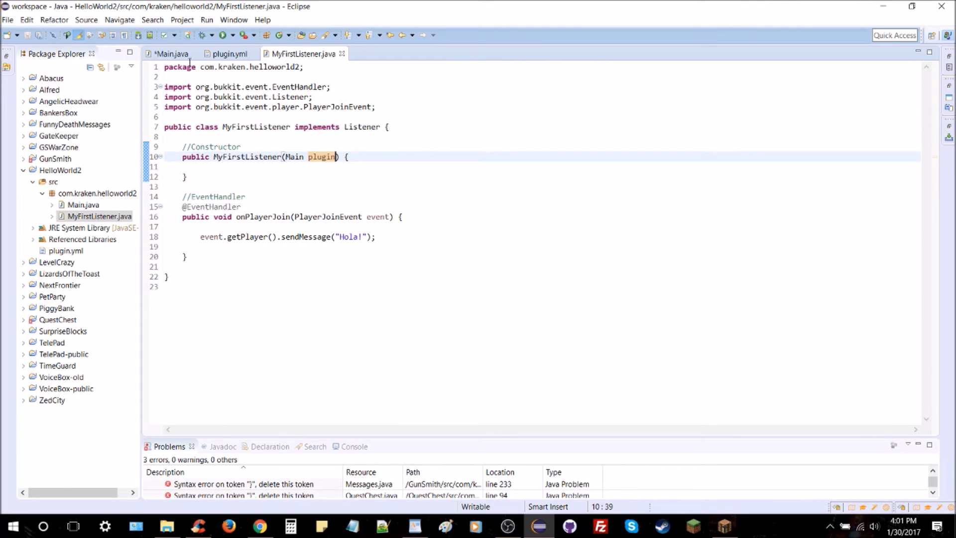
click(160, 53)
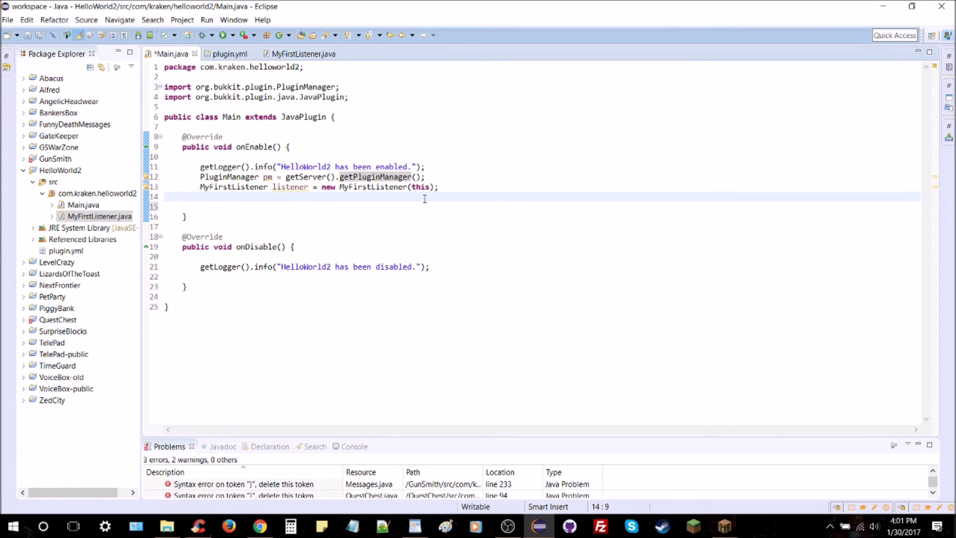
- Add pm.registerEvents(listener, this) to onEnable and save Main.java
text(pm)
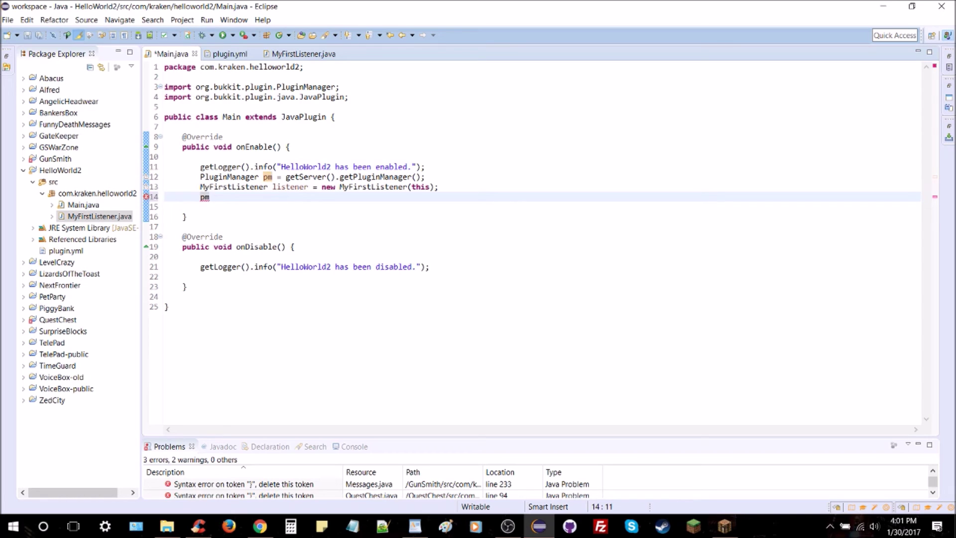
text(.registerEven)
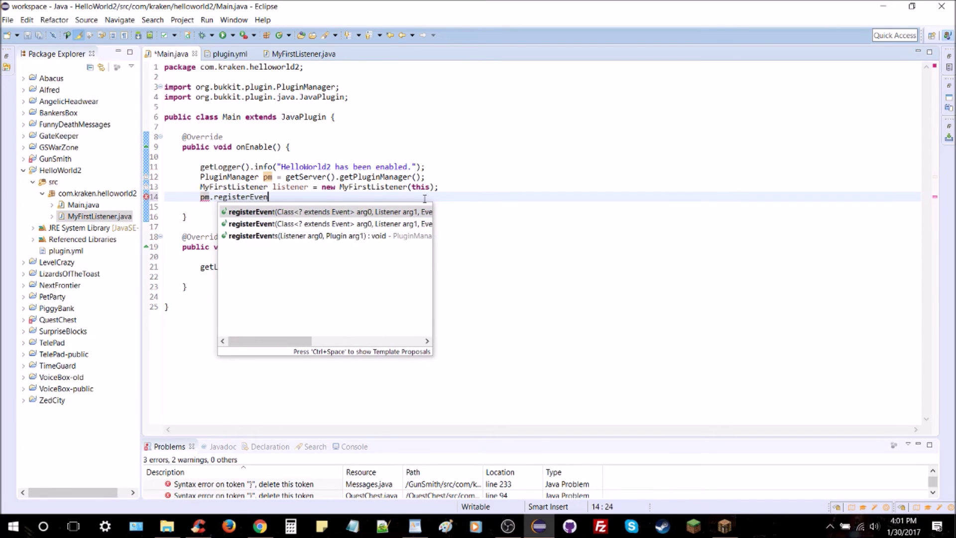
text(ts)
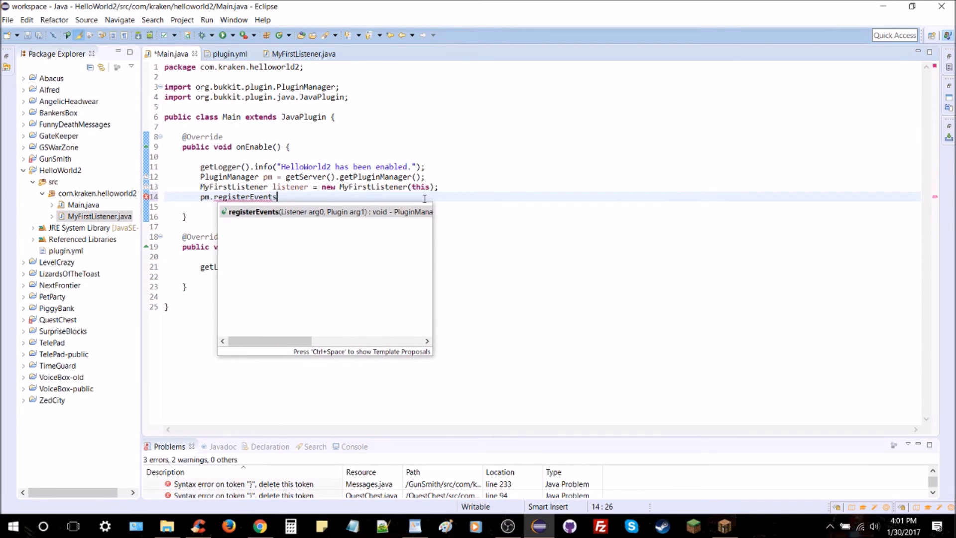
key(Escape)
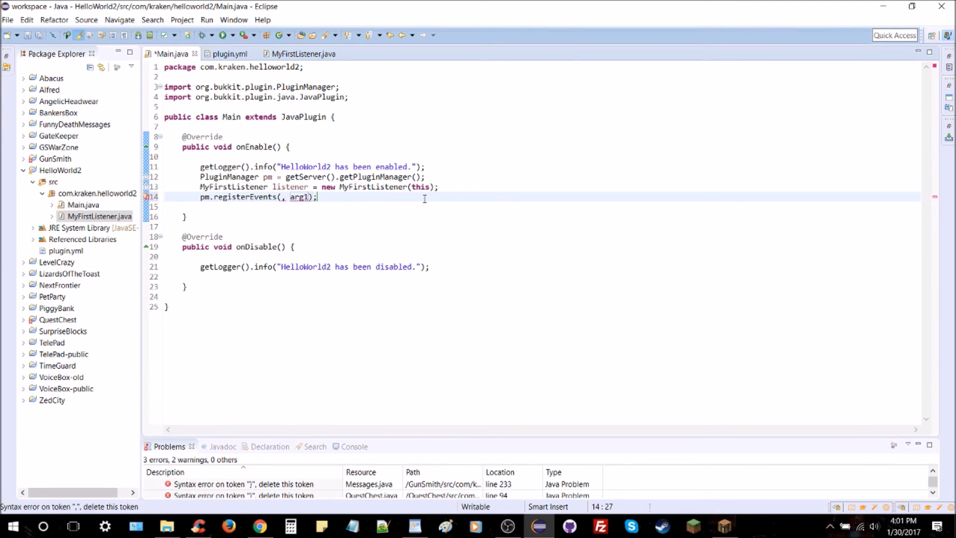
text(listener)
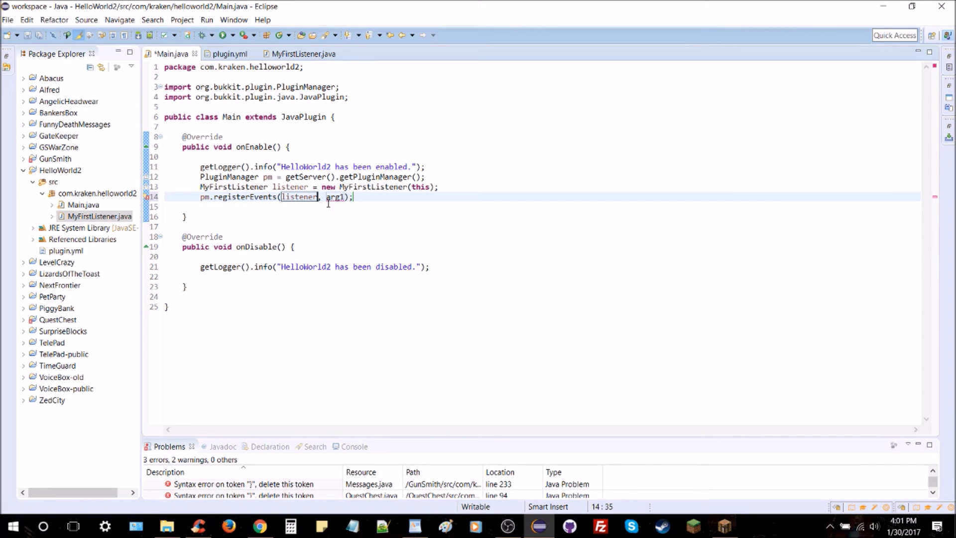
double_click(334, 197)
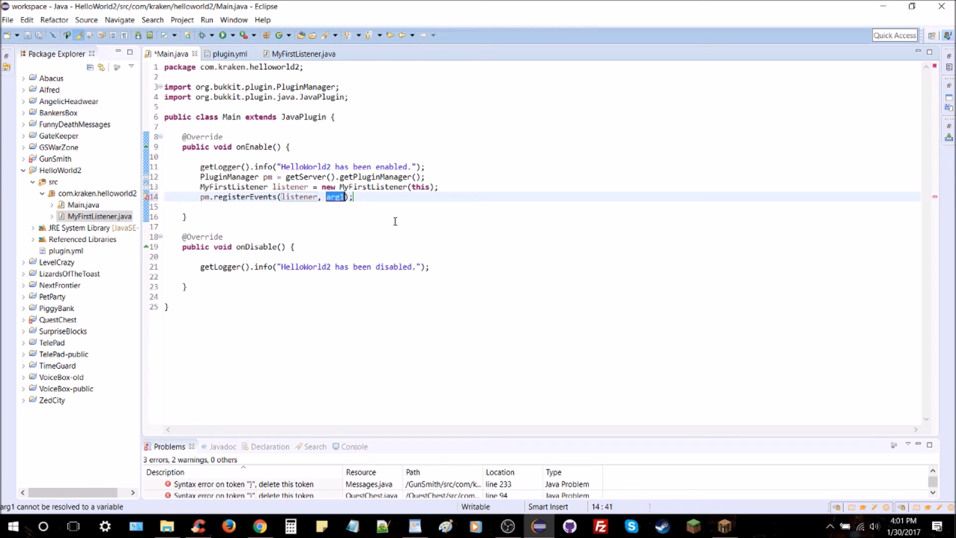
text(this)
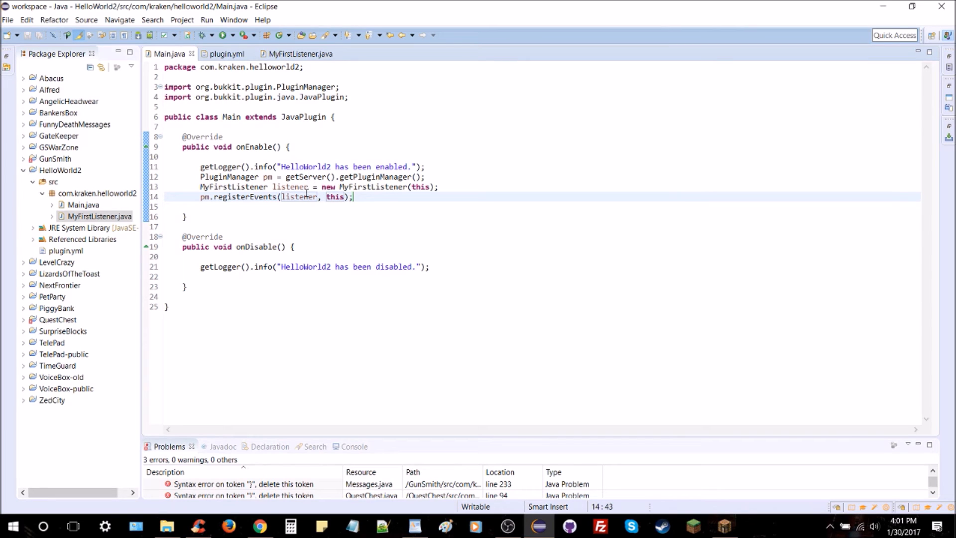
click(227, 196)
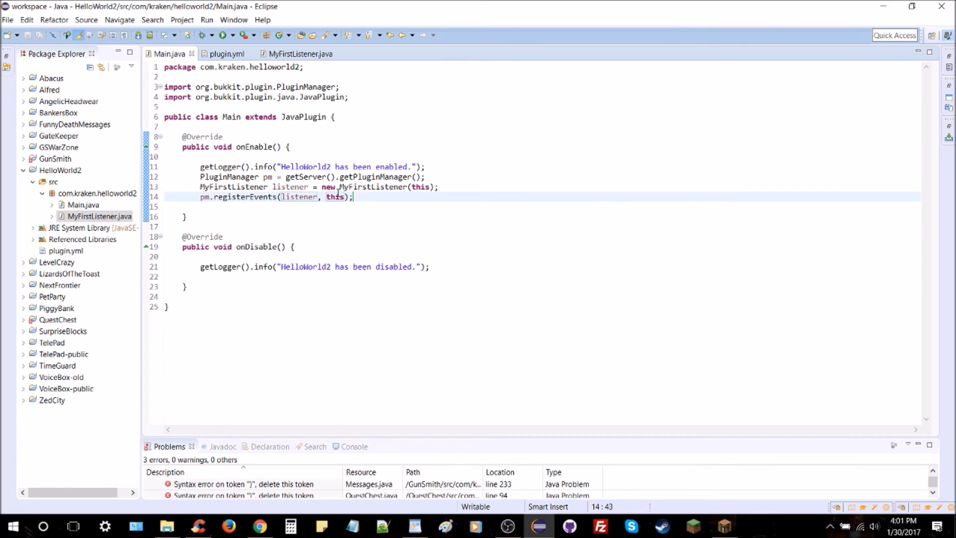
mouse_move(98, 107)
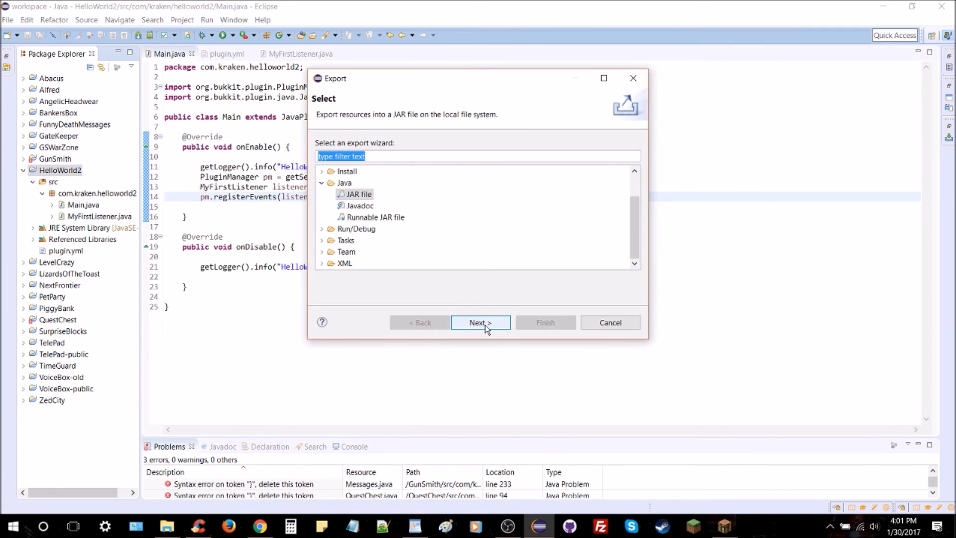
- Export HelloWorld2.jar to the BuildTools plugins folder using the earlier destination
click(481, 323)
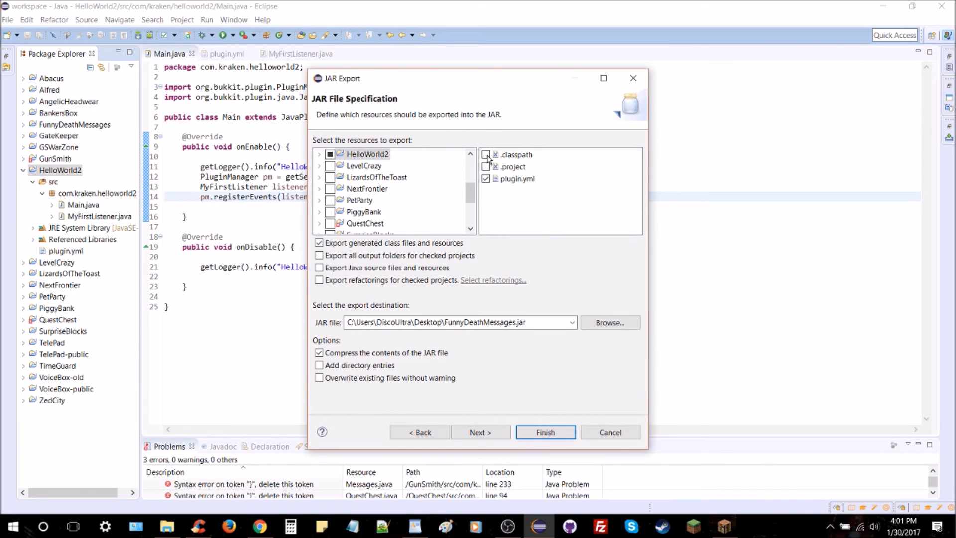
click(572, 322)
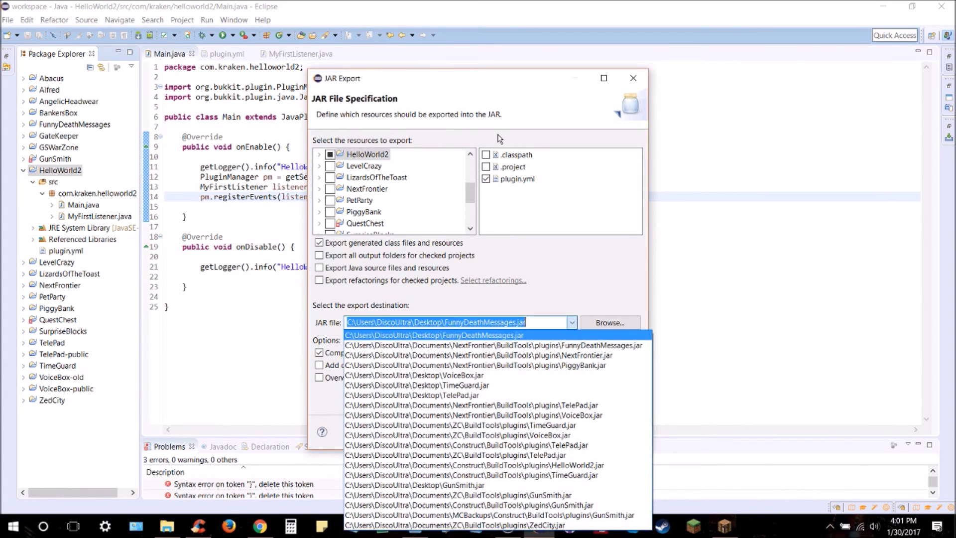
mouse_move(493, 404)
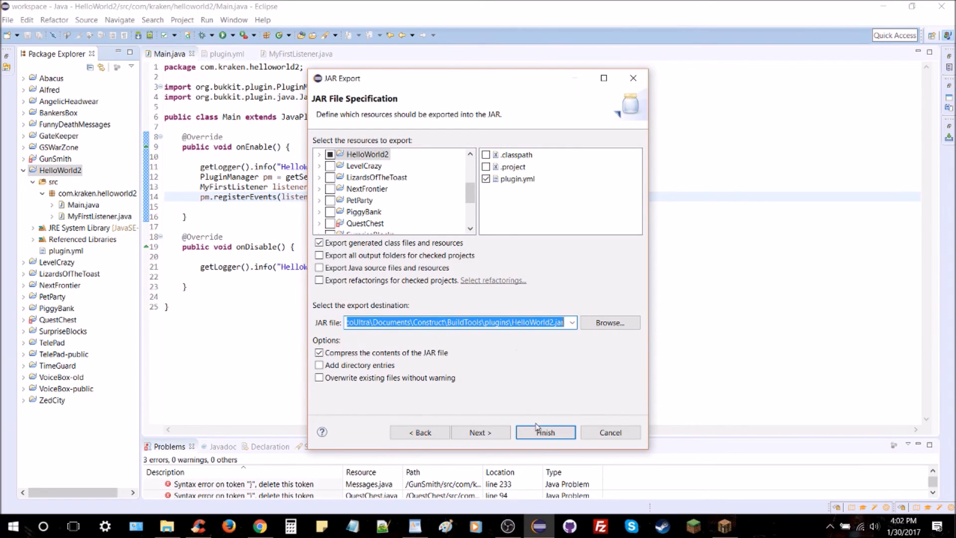
click(546, 432)
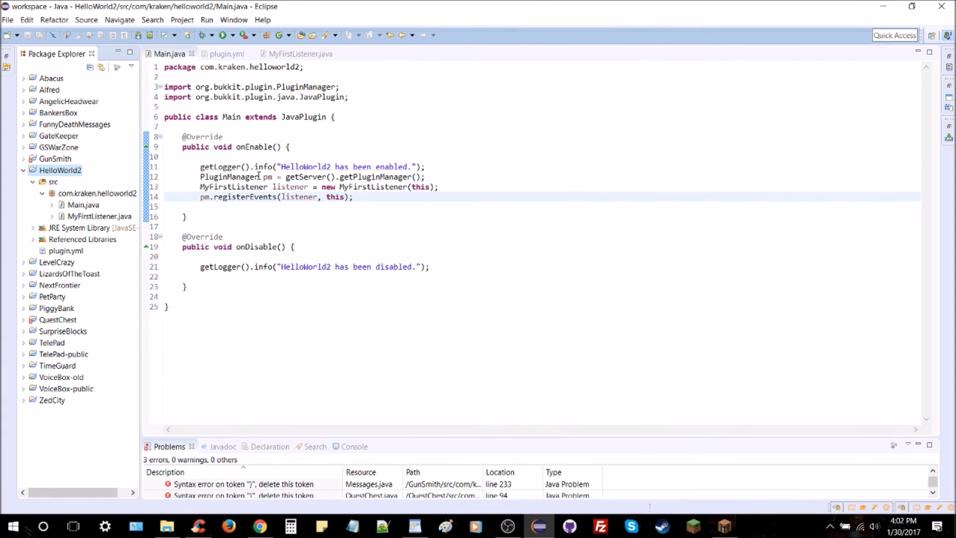
mouse_move(474, 284)
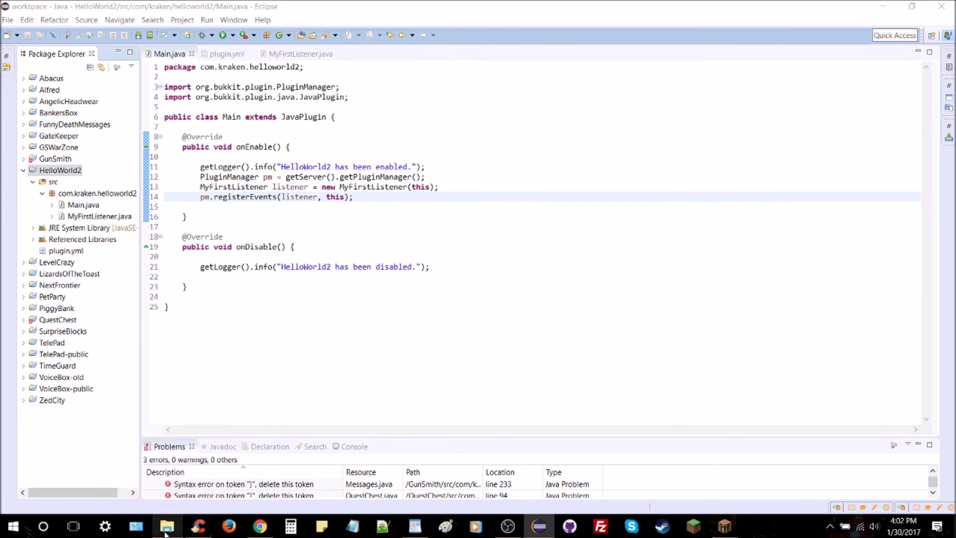
- Run run.bat in the BuildTools folder and join the localhost server in Minecraft
click(168, 525)
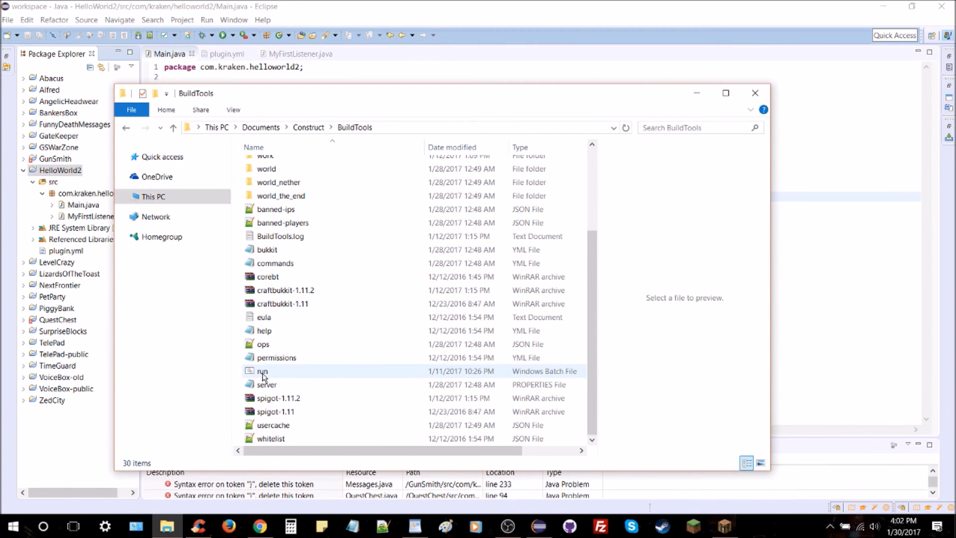
click(263, 371)
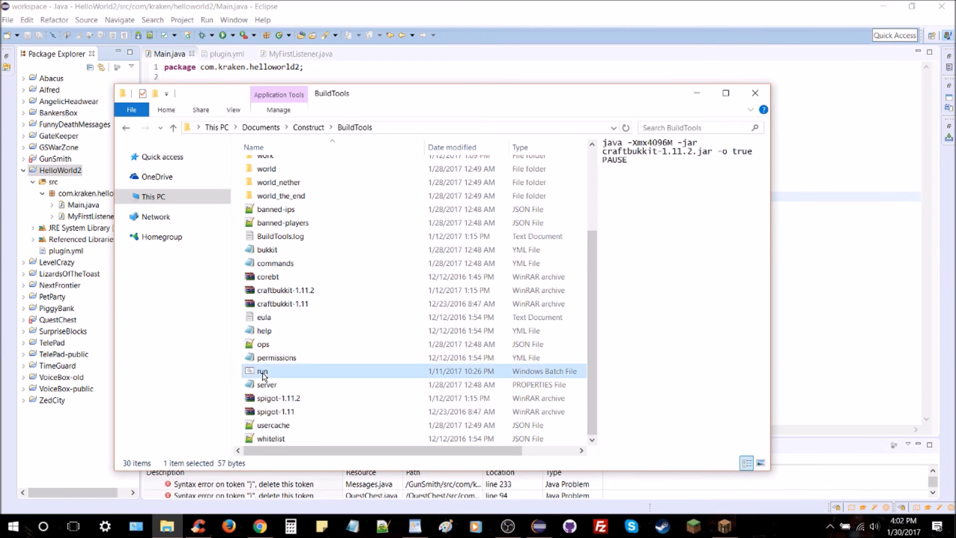
double_click(263, 370)
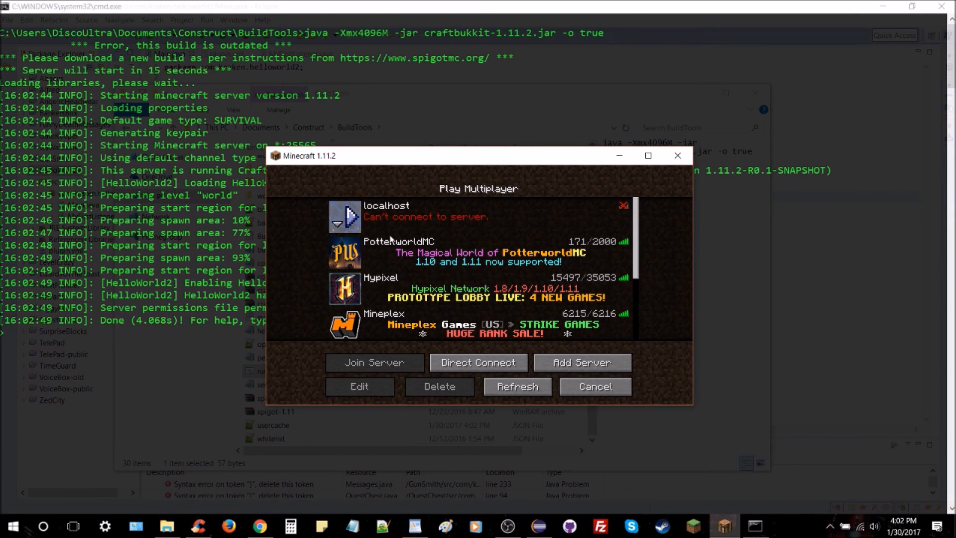
click(375, 363)
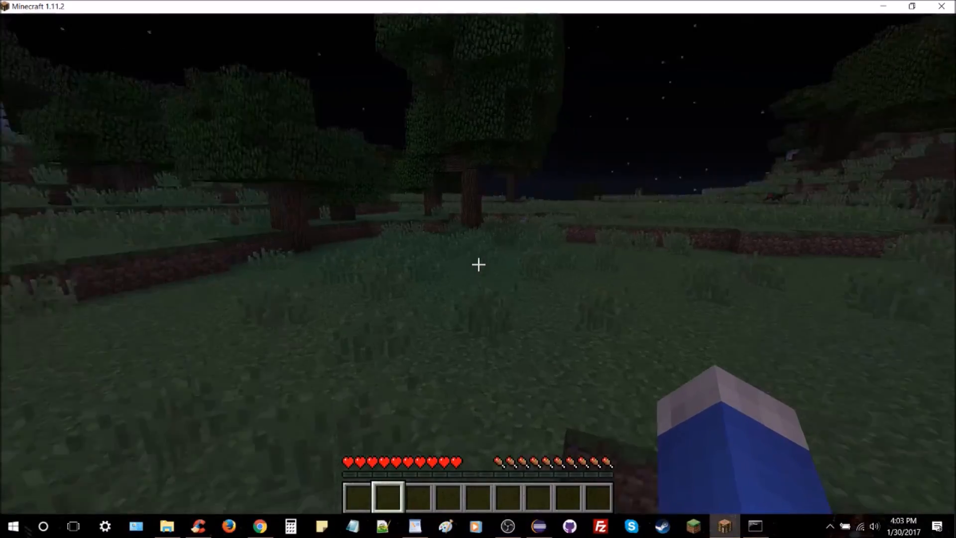
mouse_move(478, 265)
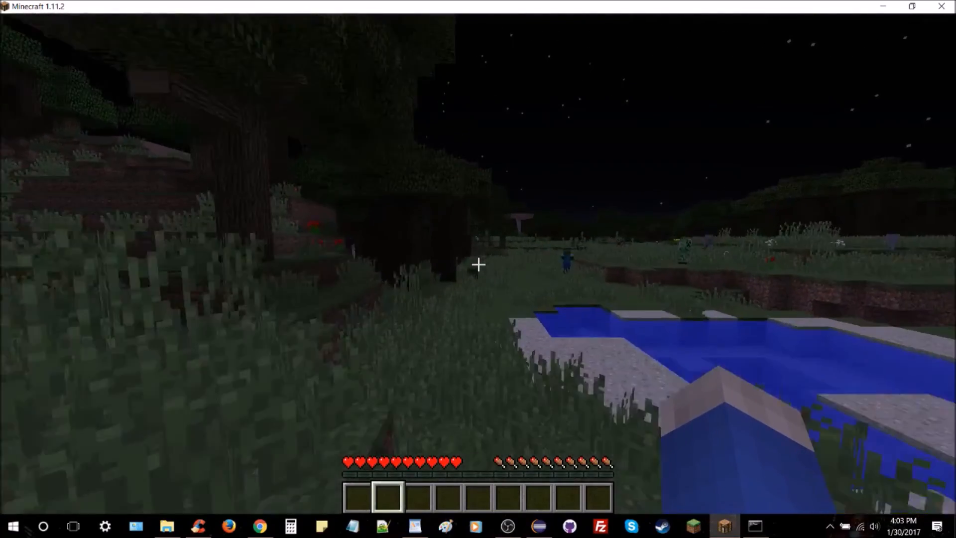
mouse_move(479, 265)
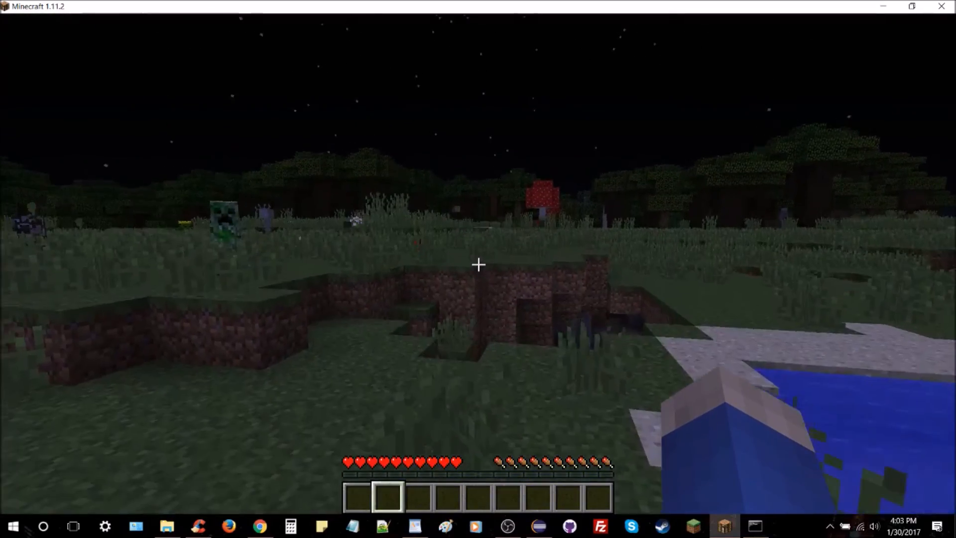
mouse_move(478, 264)
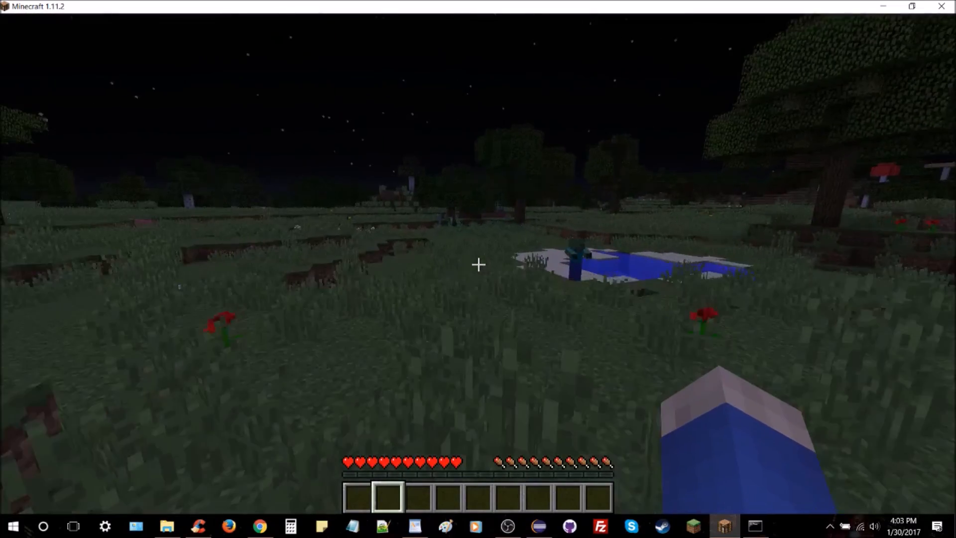
mouse_move(478, 264)
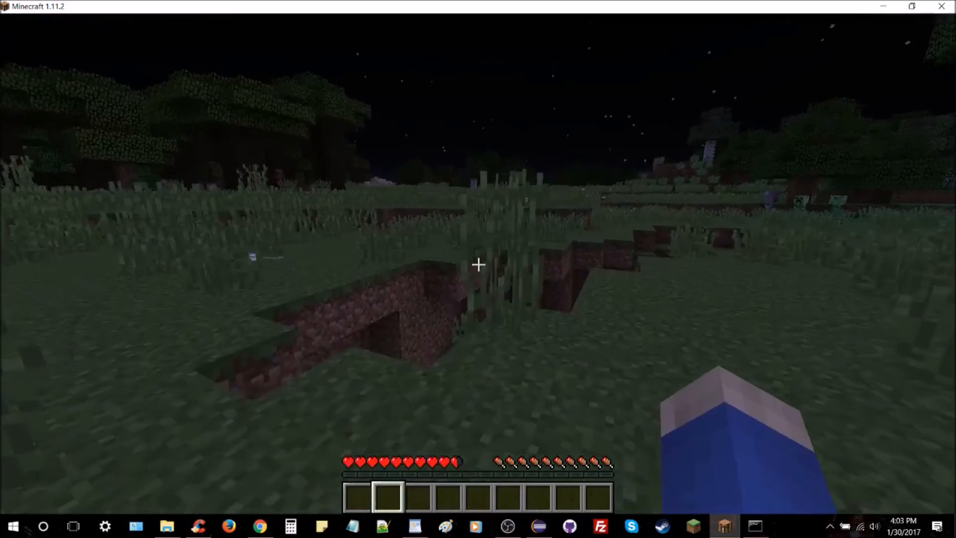